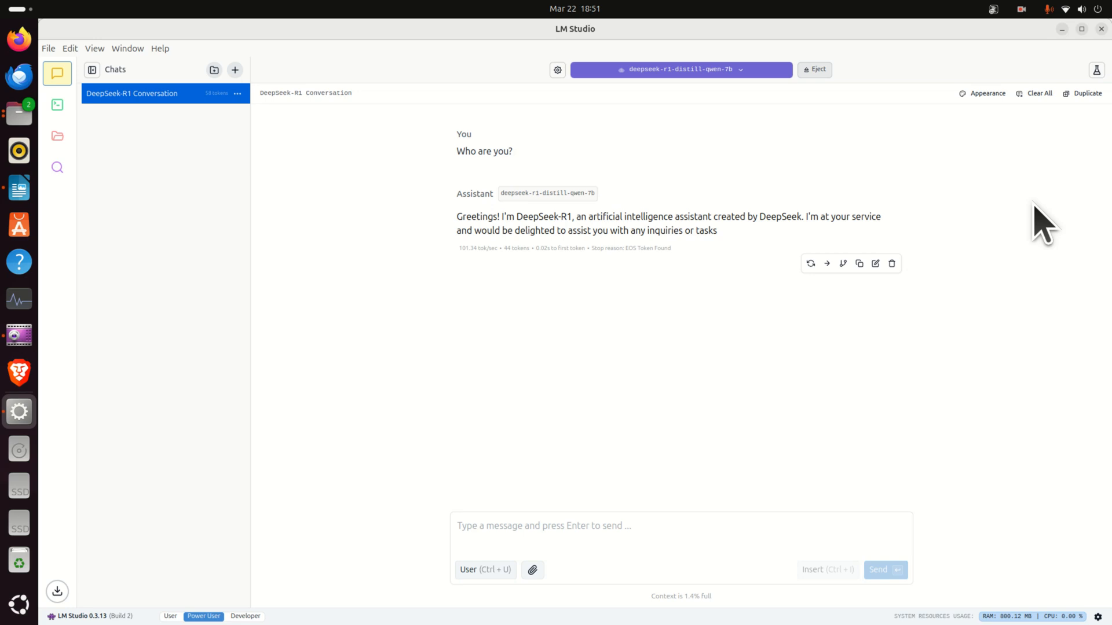
pyautogui.moveTo(841, 265)
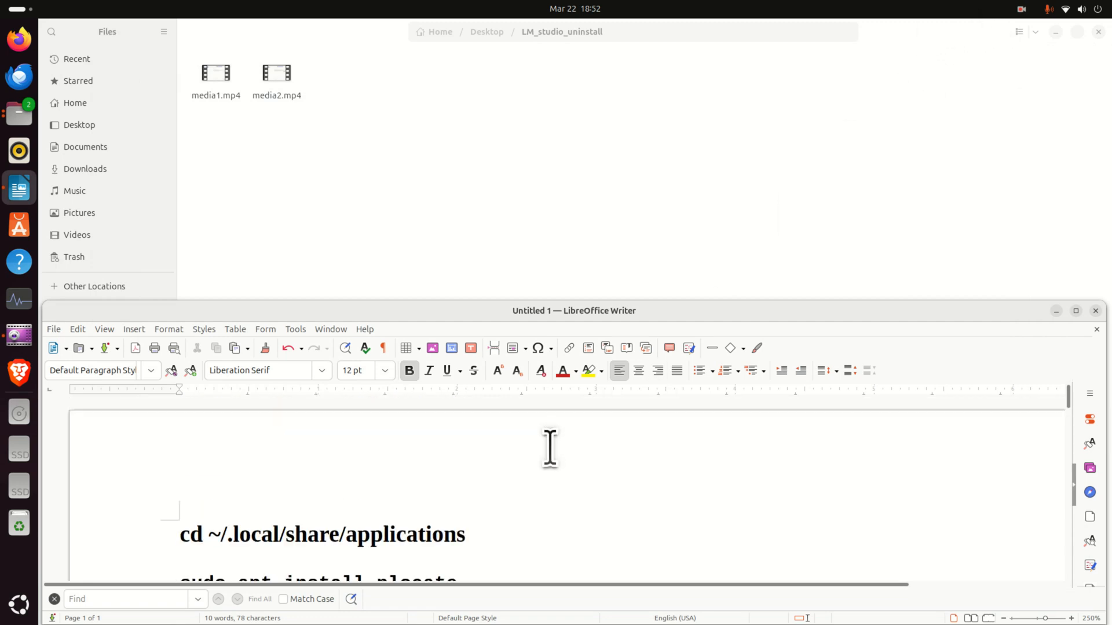
# Scroll the Writer notes to reveal the sudo apt install plocate and sudo updatedb commands.
pyautogui.scroll(-3)
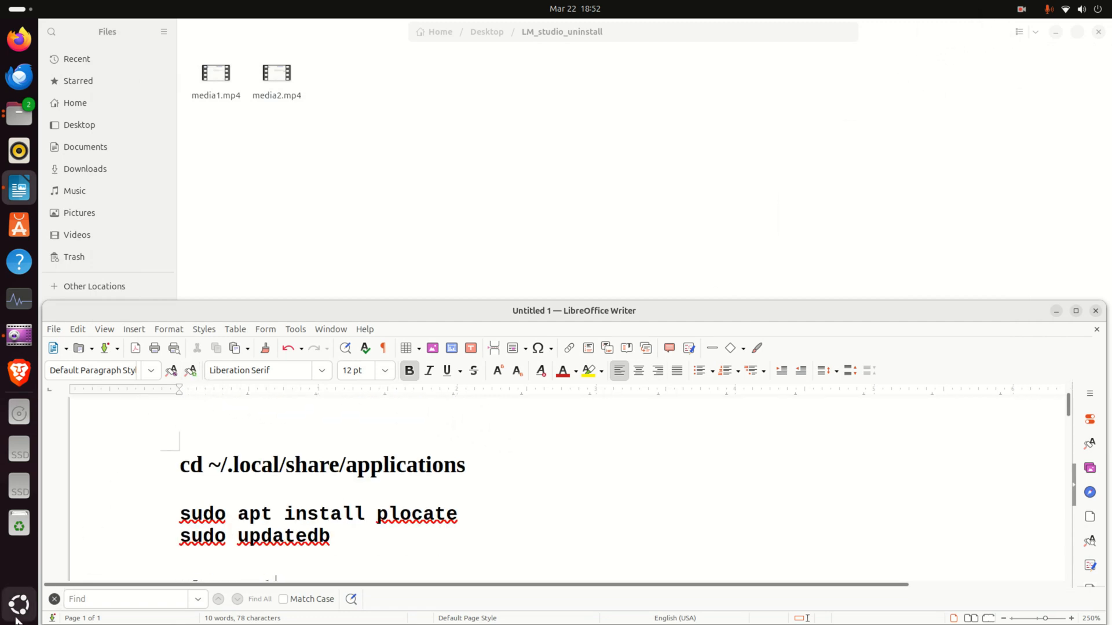
pyautogui.moveTo(19, 605)
pyautogui.write('te')
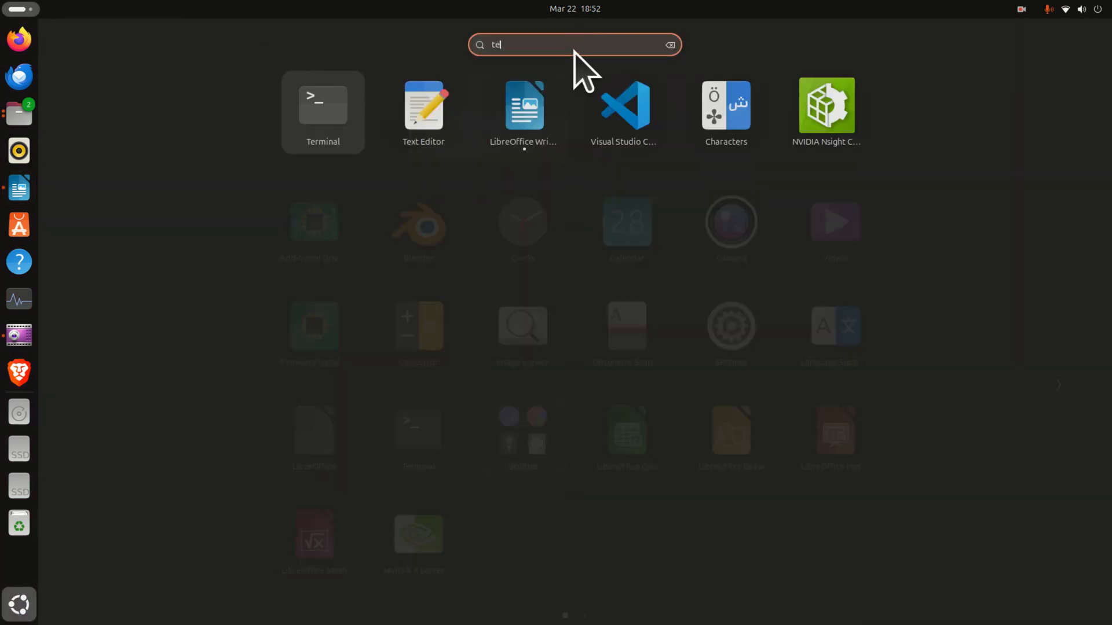
# Open Terminal, run cd ~ and ls -la, and locate the .lmstudio folder.
pyautogui.click(322, 106)
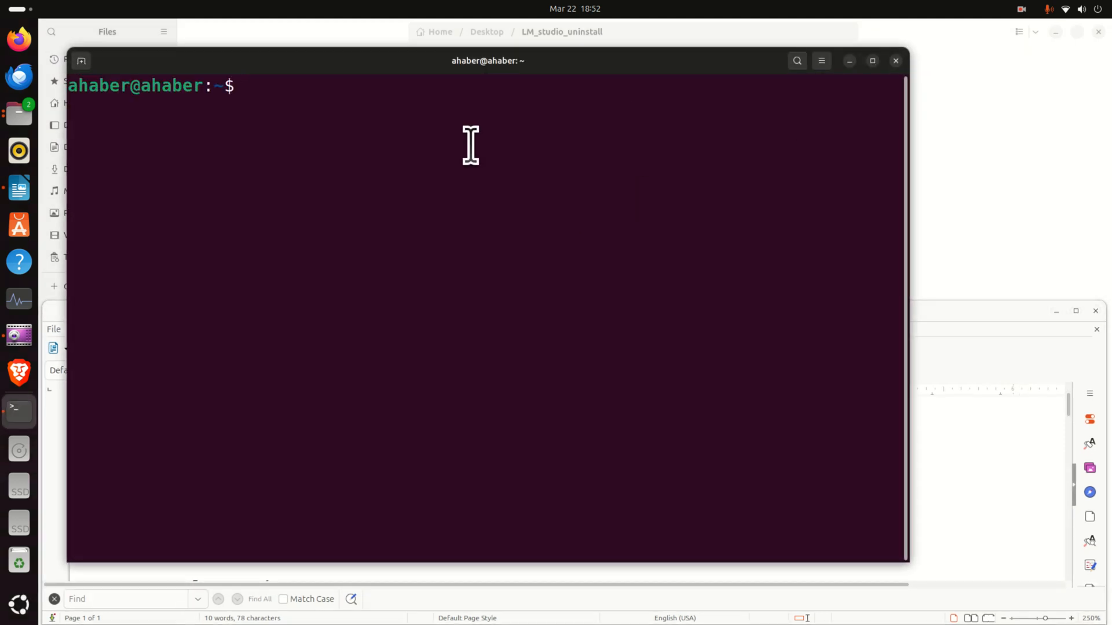
pyautogui.write('cd ~')
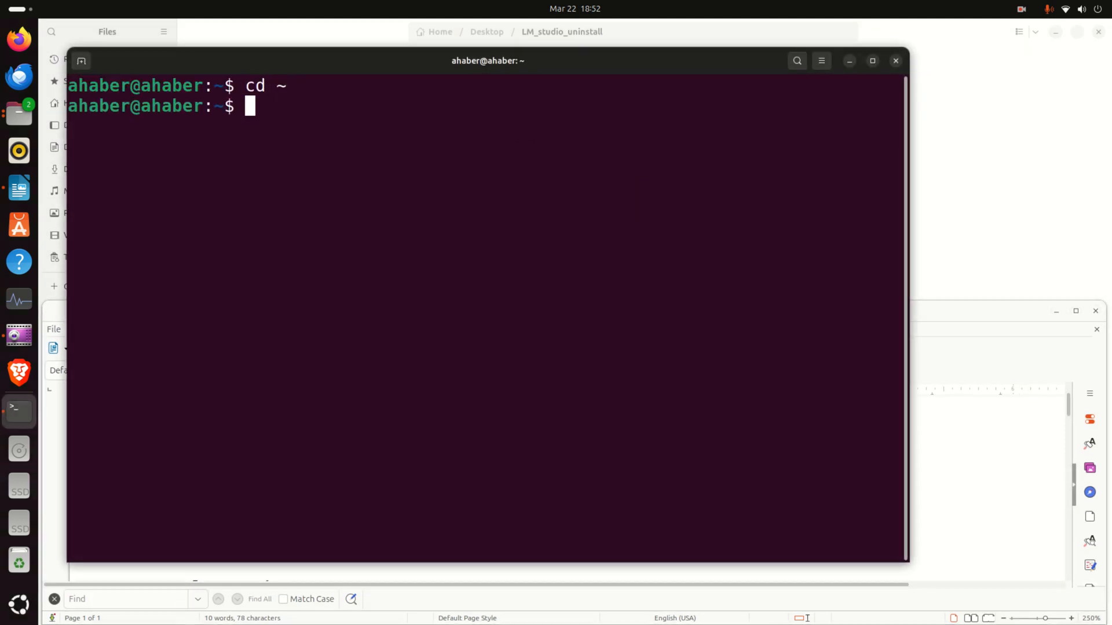
pyautogui.write('ls -la')
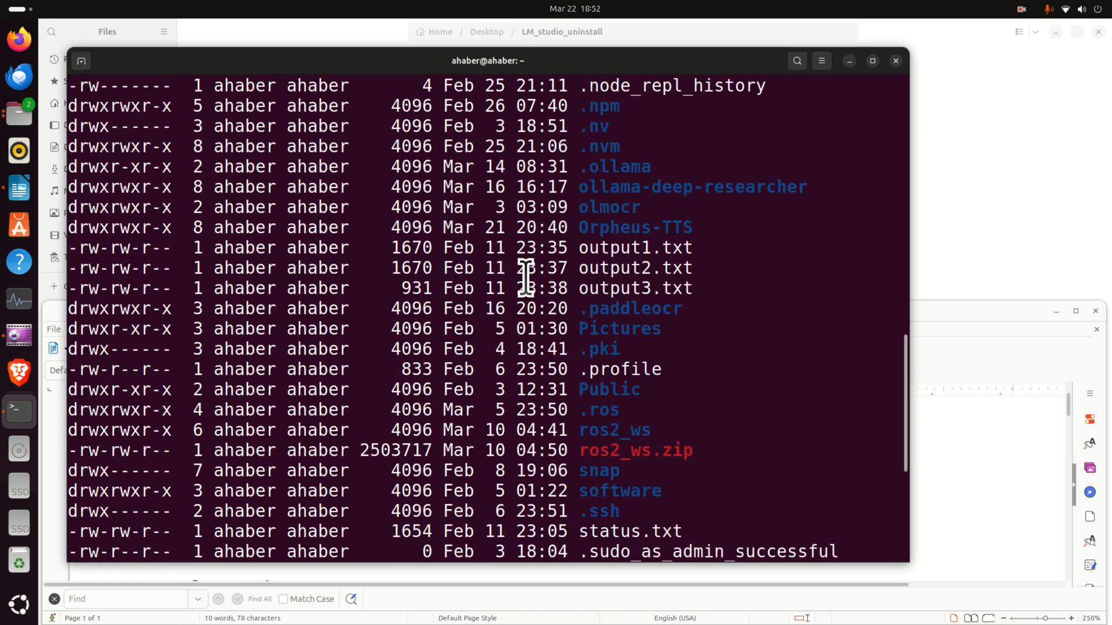
pyautogui.scroll(-3)
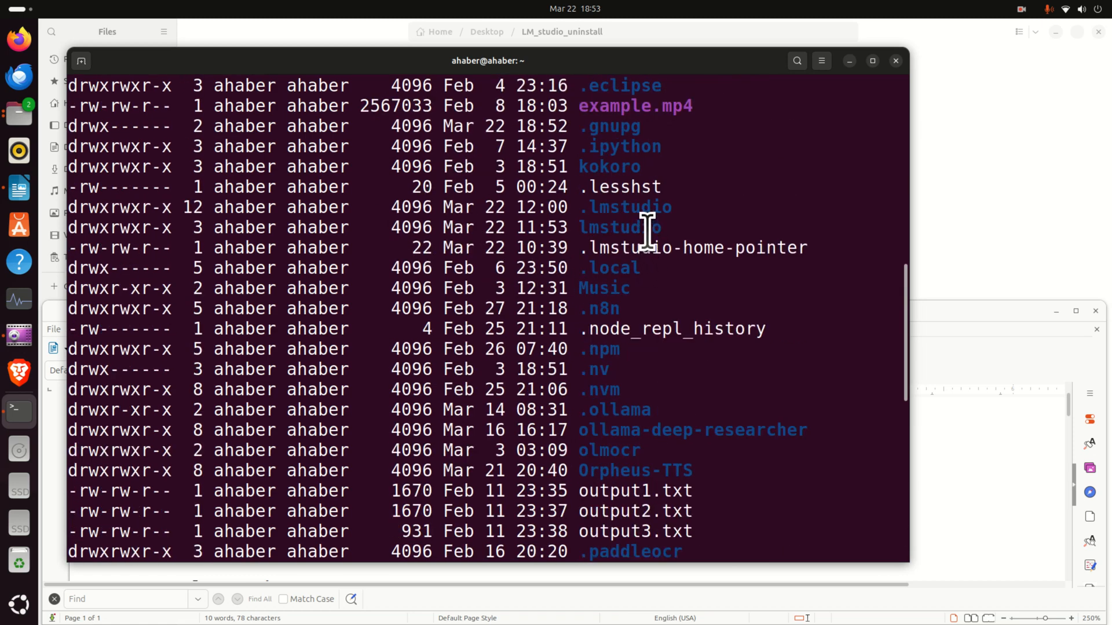
pyautogui.doubleClick(620, 228)
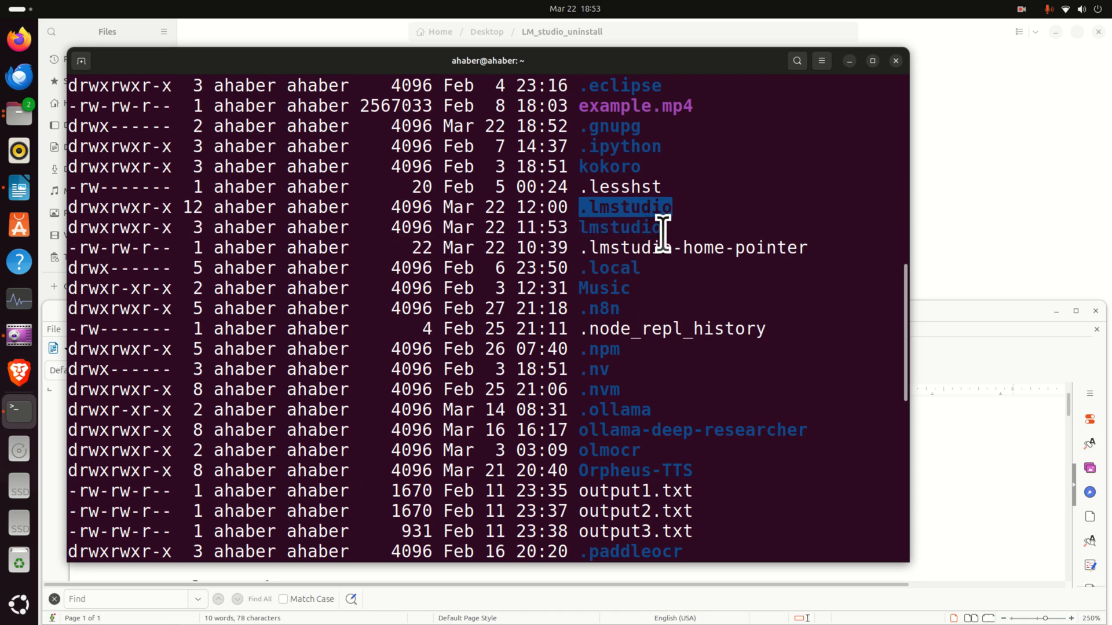
pyautogui.moveTo(855, 98)
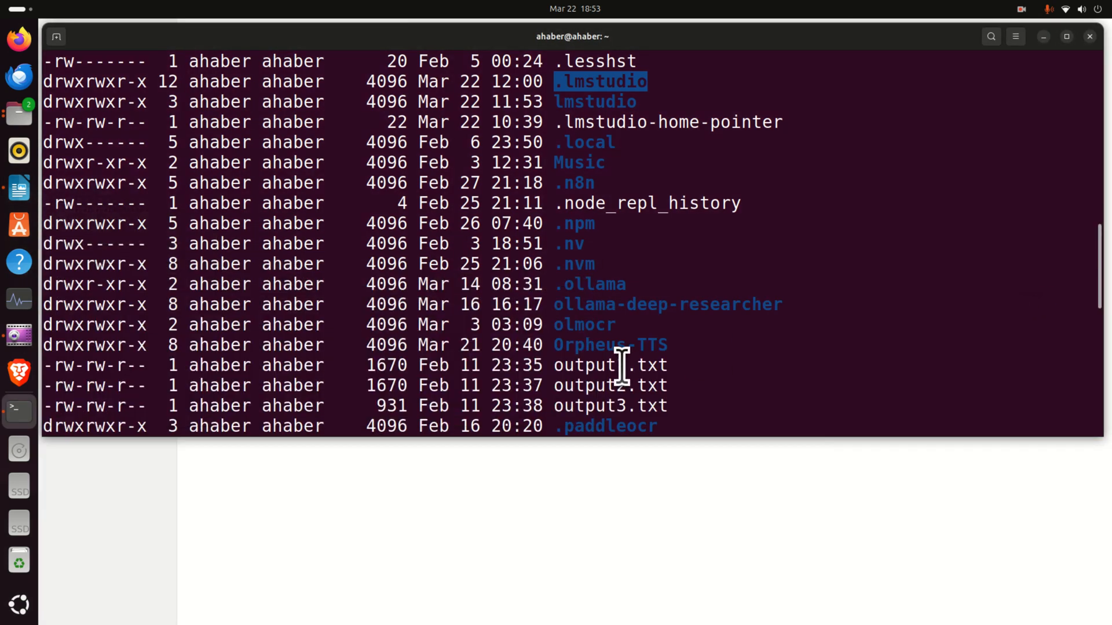
pyautogui.scroll(-3)
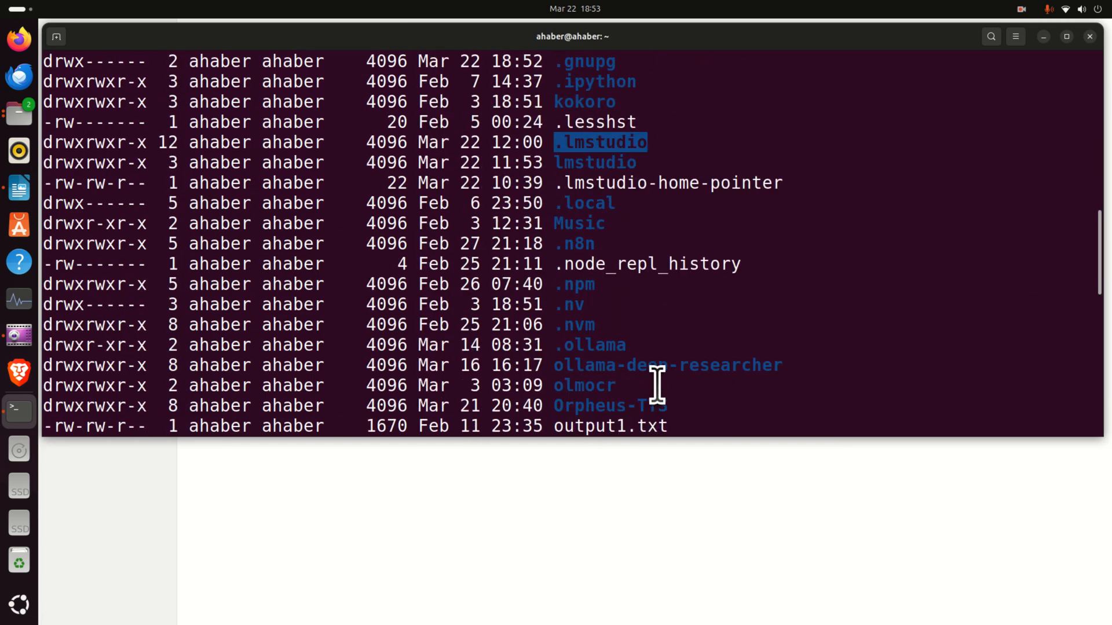
pyautogui.scroll(-3)
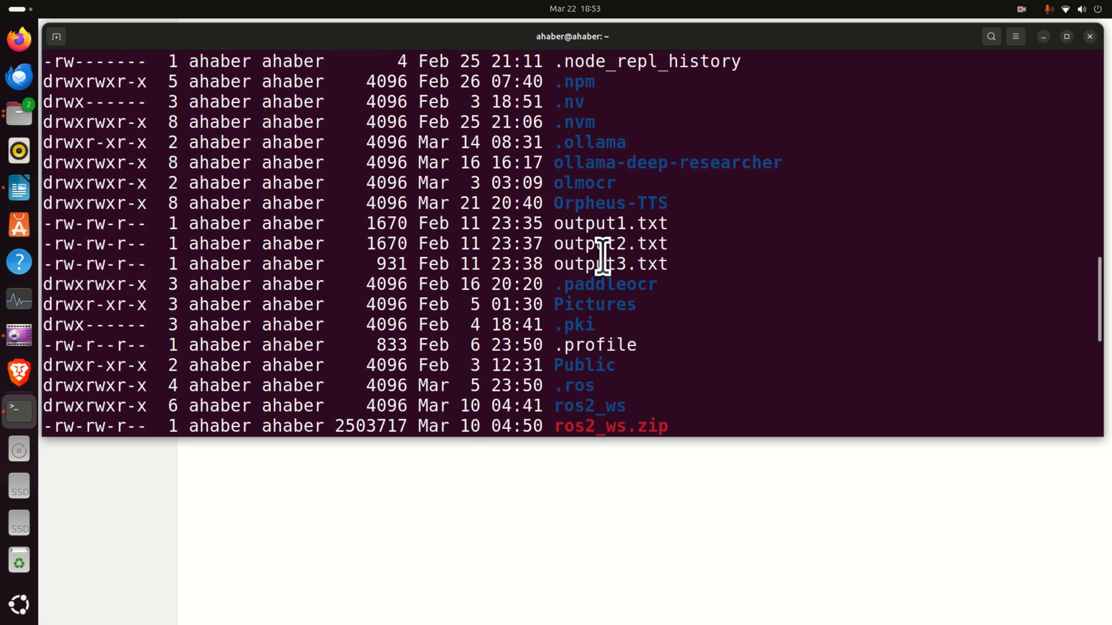
# Force-delete the lmstudio install folder and the .lmstudio config folder with rm -rf.
pyautogui.write('rm')
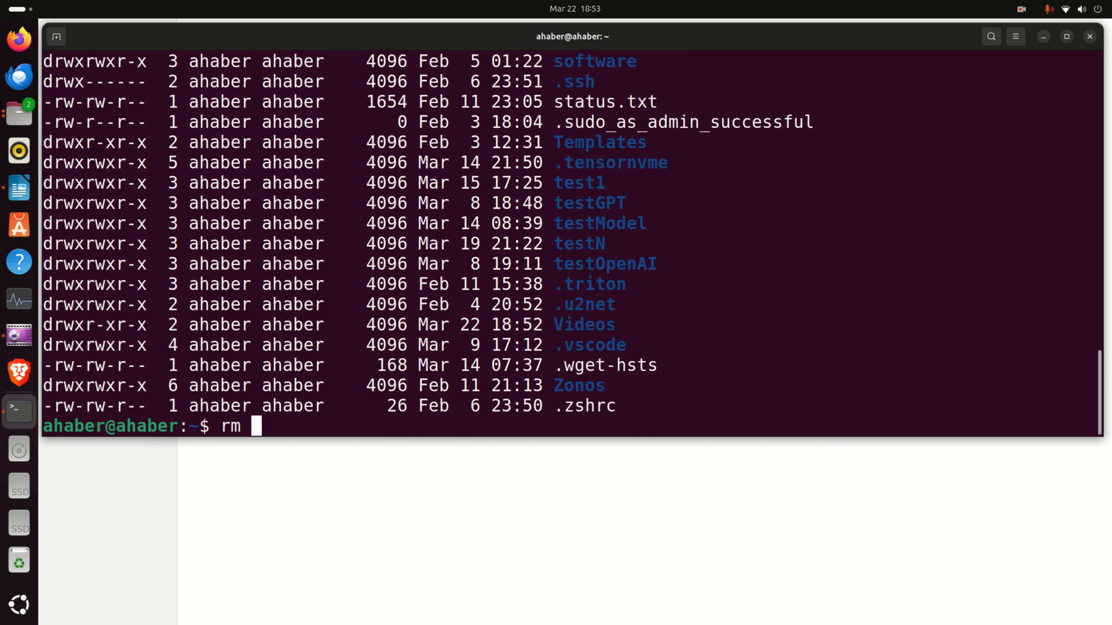
pyautogui.write('-rf')
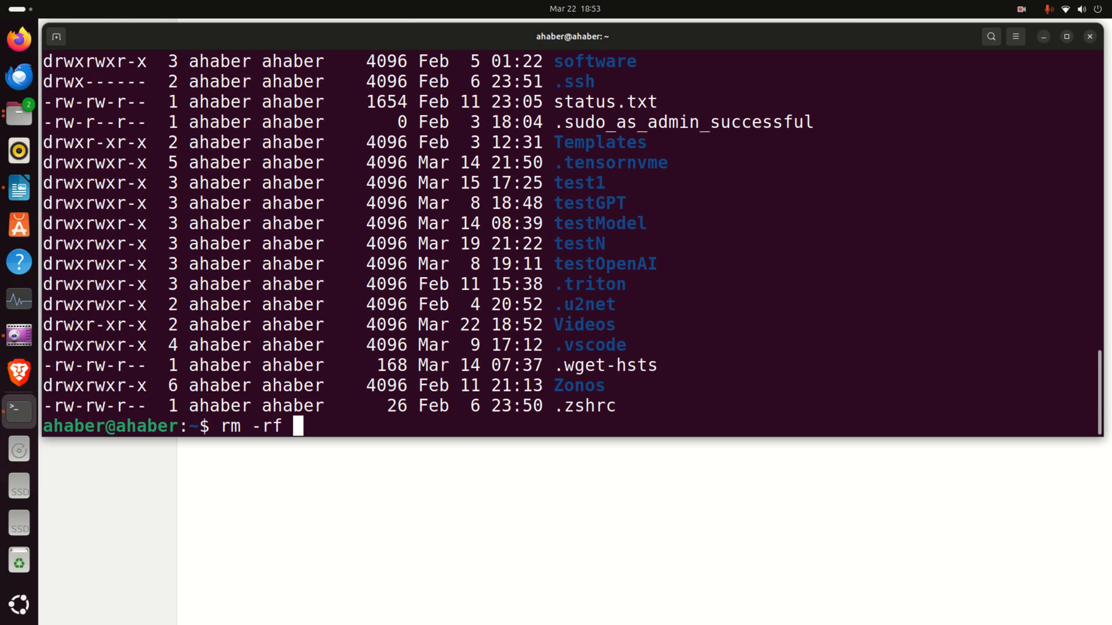
pyautogui.write('lmstudio/')
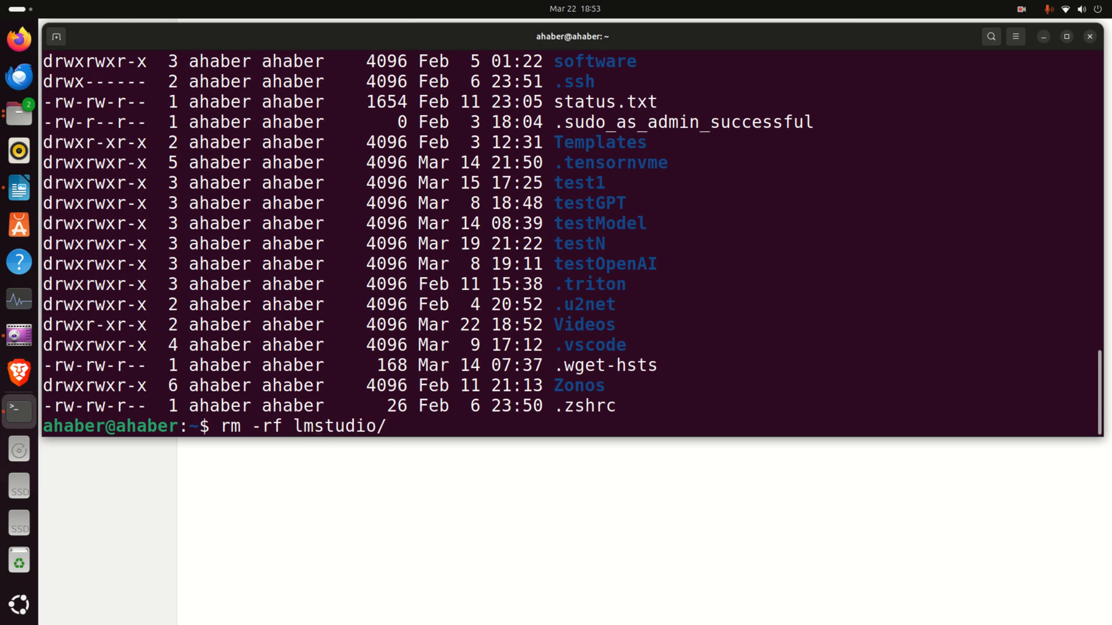
pyautogui.press('Return')
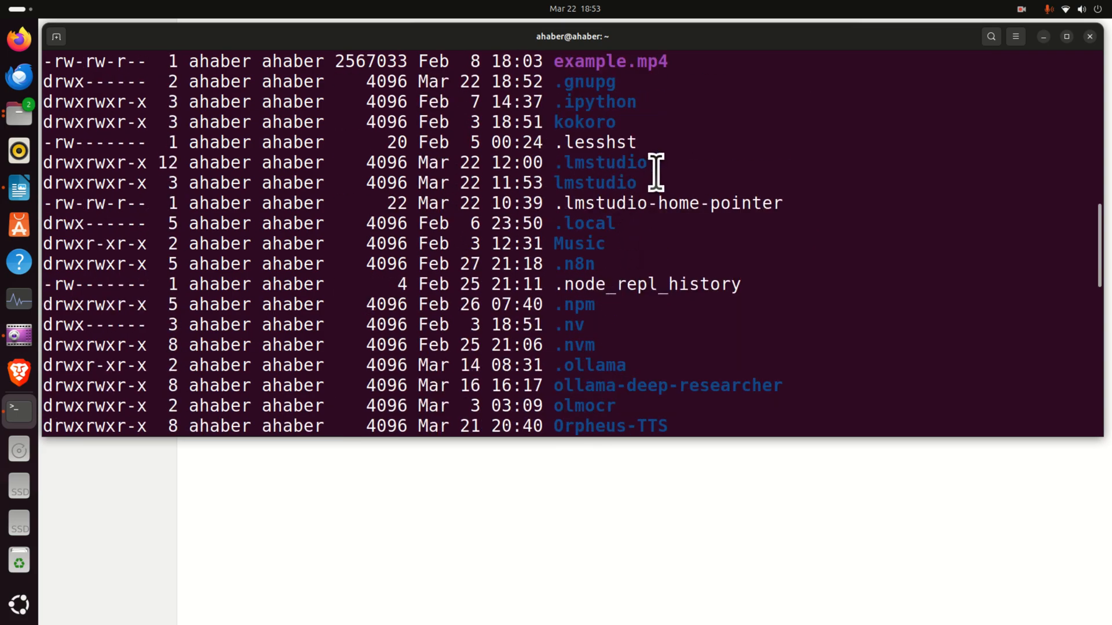
pyautogui.doubleClick(597, 162)
pyautogui.write('rm -rf')
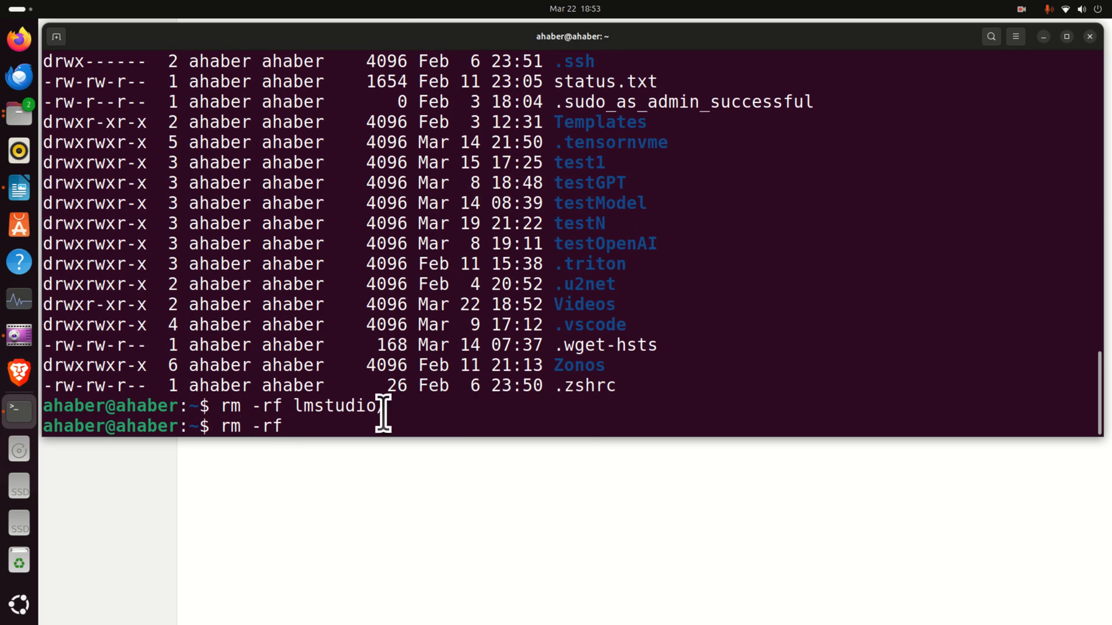
pyautogui.write('.lmstudio')
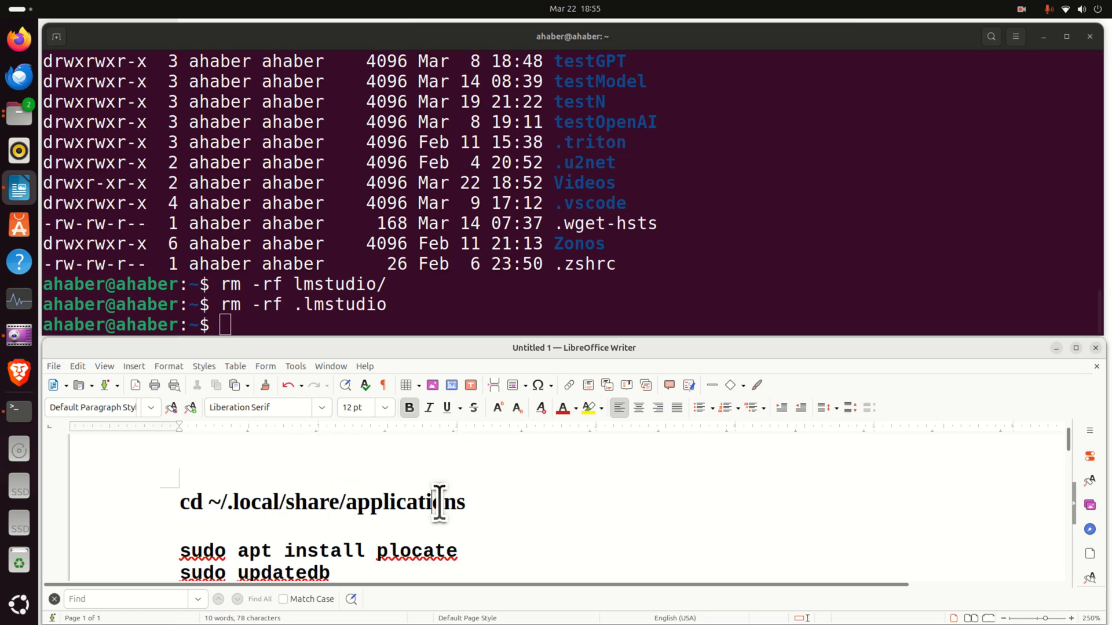
# Copy and run sudo apt install plocate from the notes, entering the sudo password.
pyautogui.moveTo(308, 552); pyautogui.dragTo(457, 552)
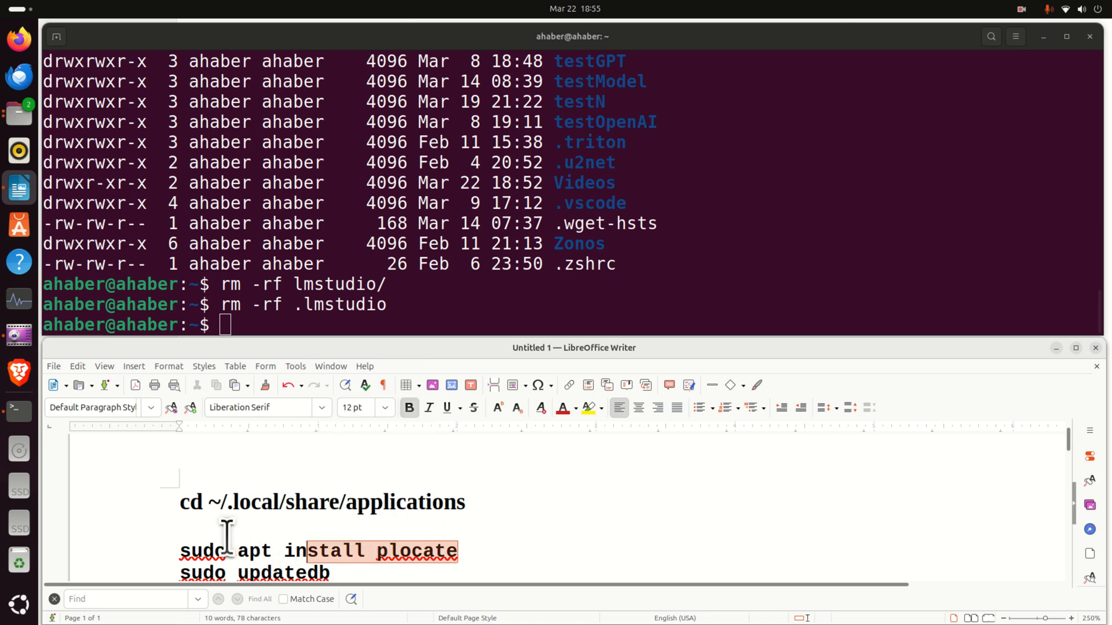
pyautogui.tripleClick(319, 550)
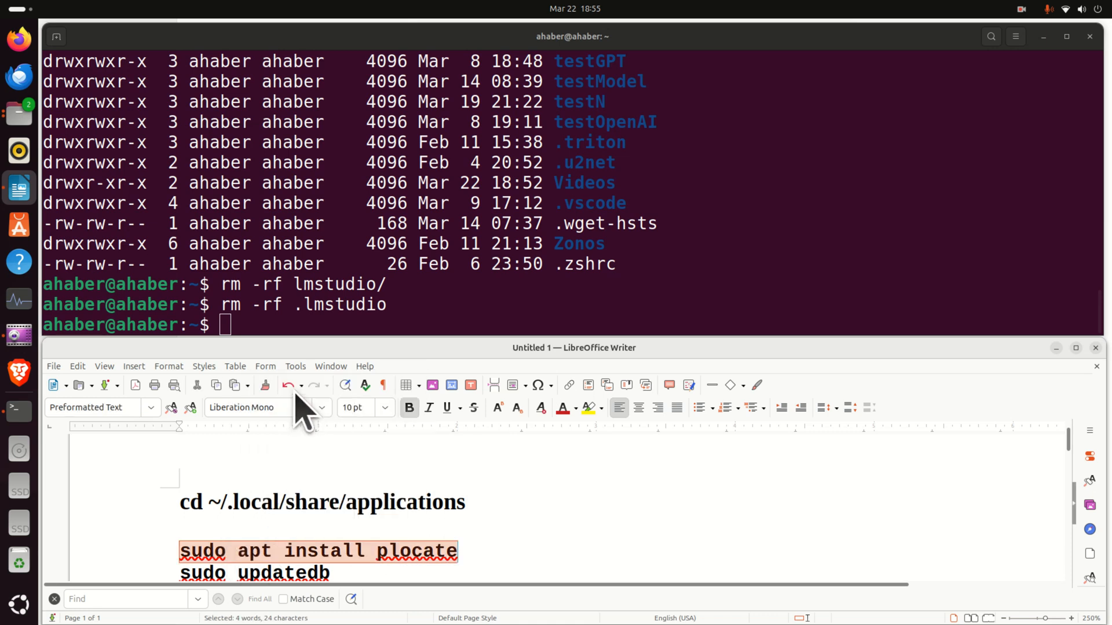
pyautogui.write('sudo apt install plocate')
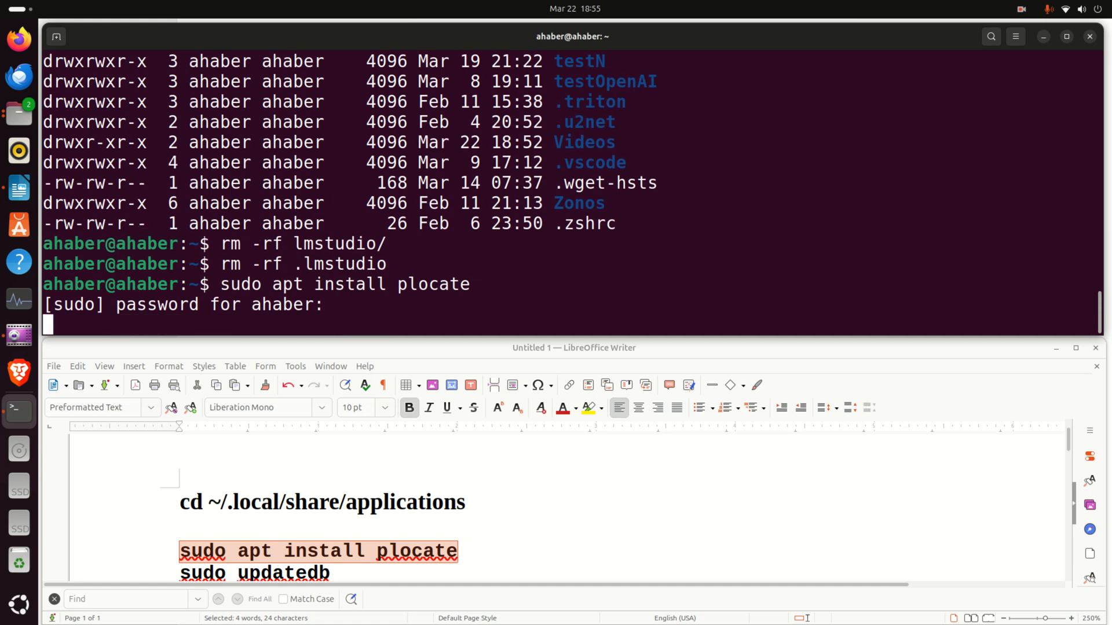
pyautogui.press('Return')
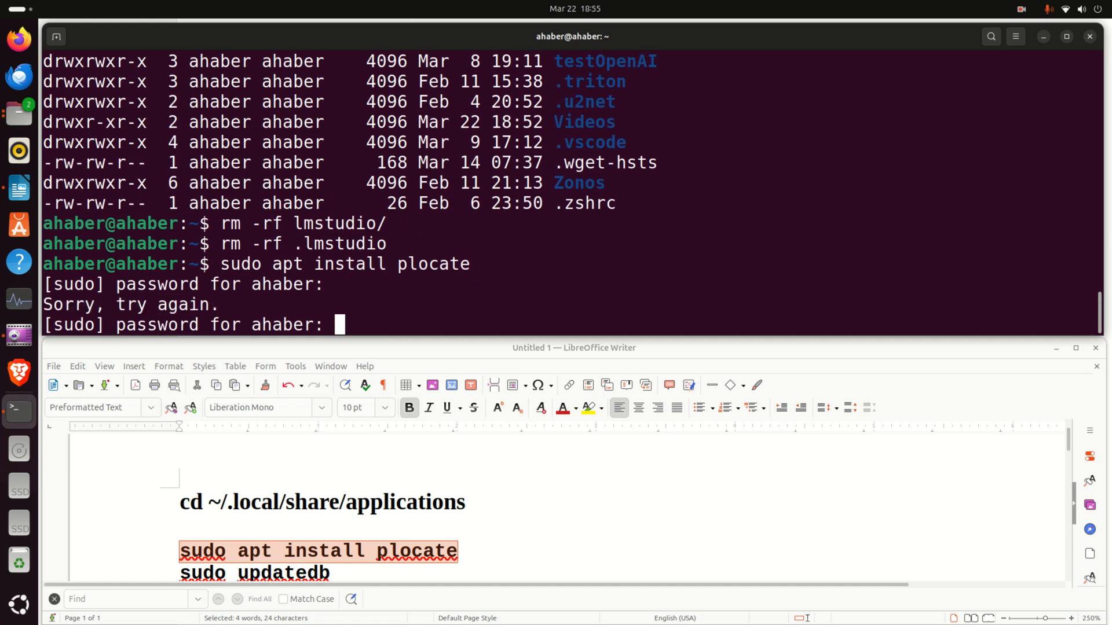
pyautogui.press('Return')
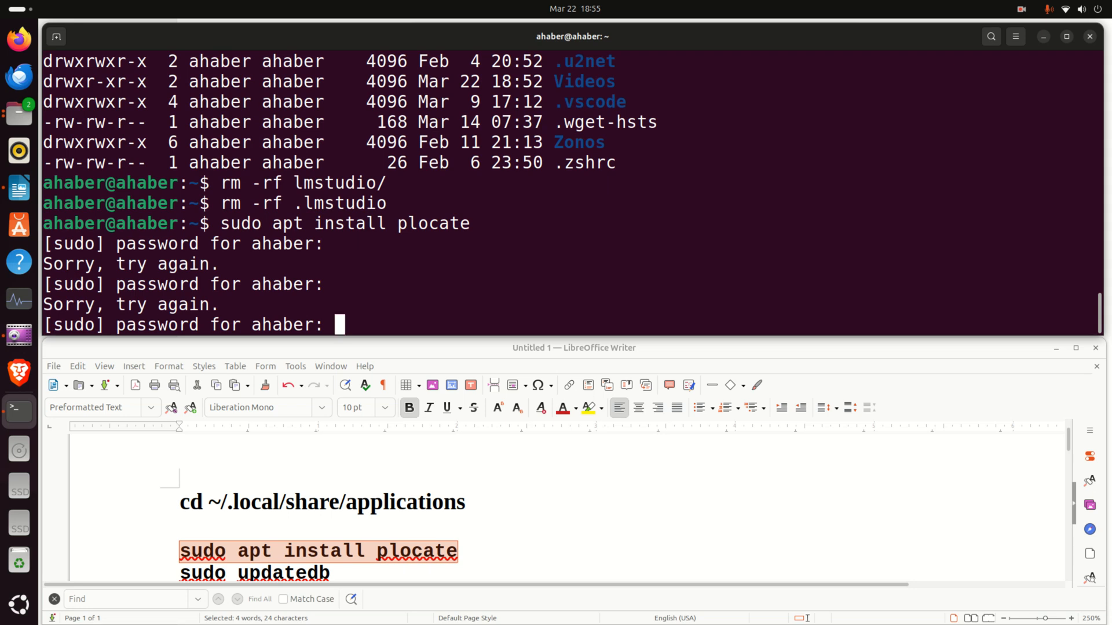
pyautogui.press('Return')
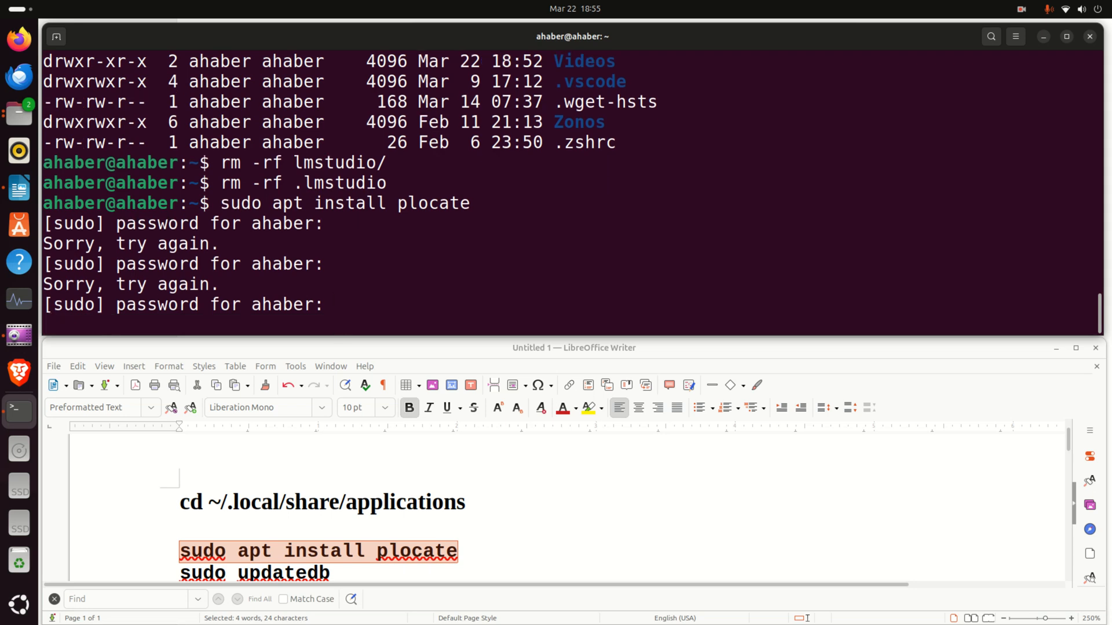
pyautogui.press('Return')
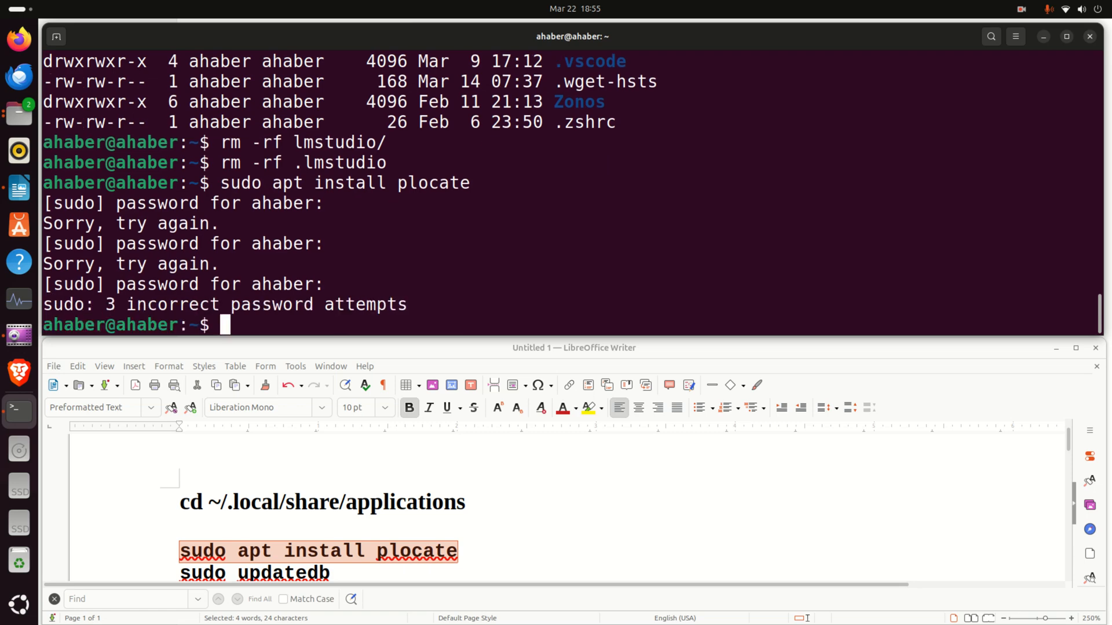
pyautogui.write('sudo apt install plocate')
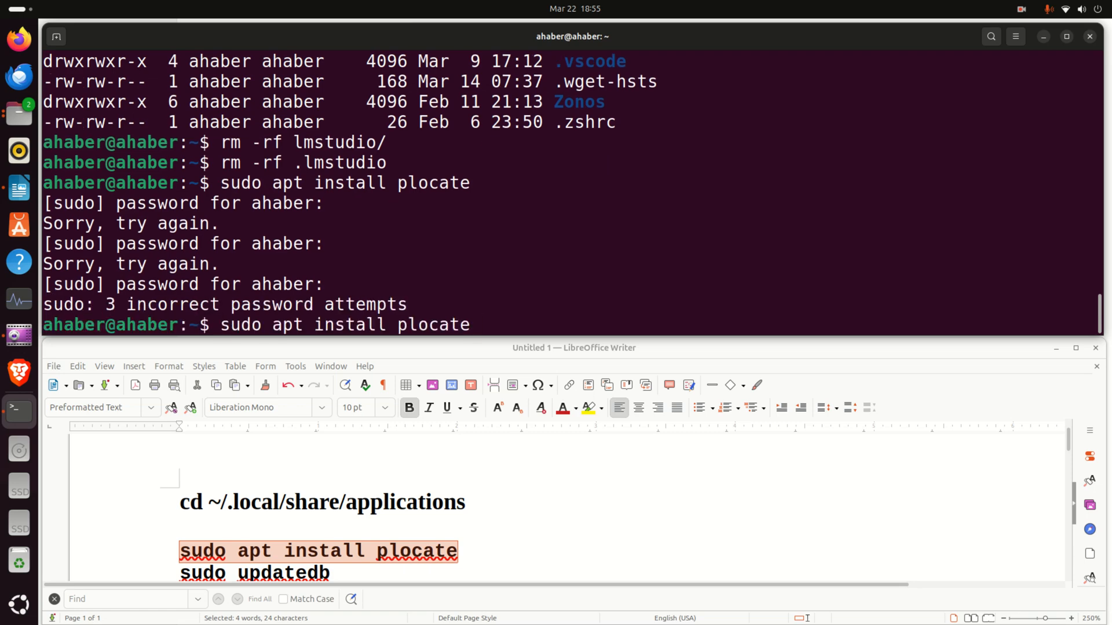
pyautogui.press('Return')
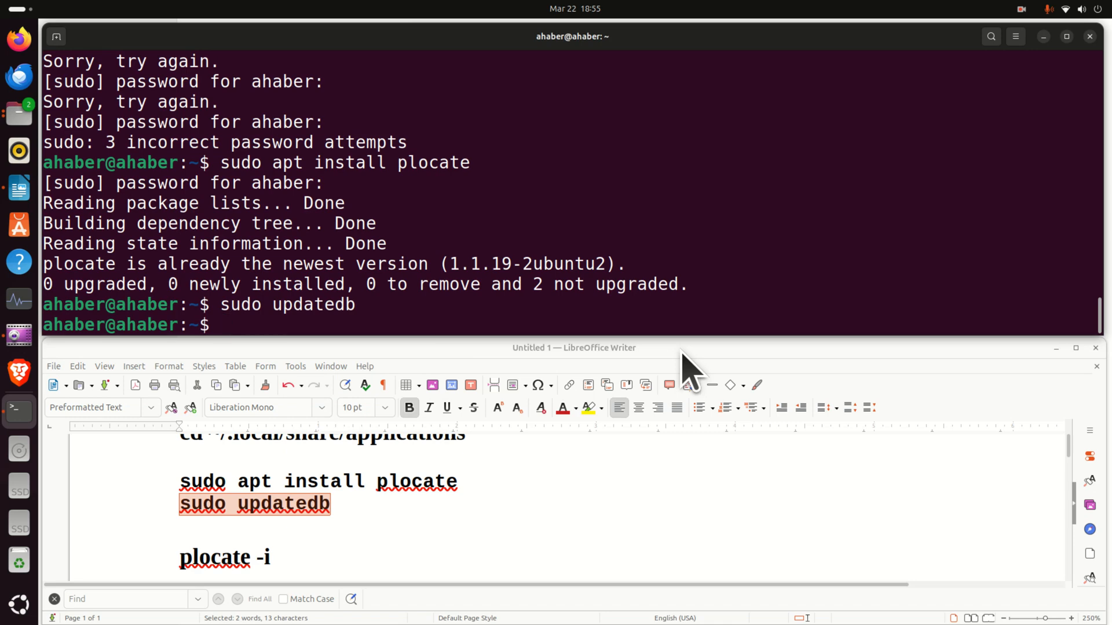
# Search case-insensitively for leftover files with plocate -i lm studio.
pyautogui.write('plo')
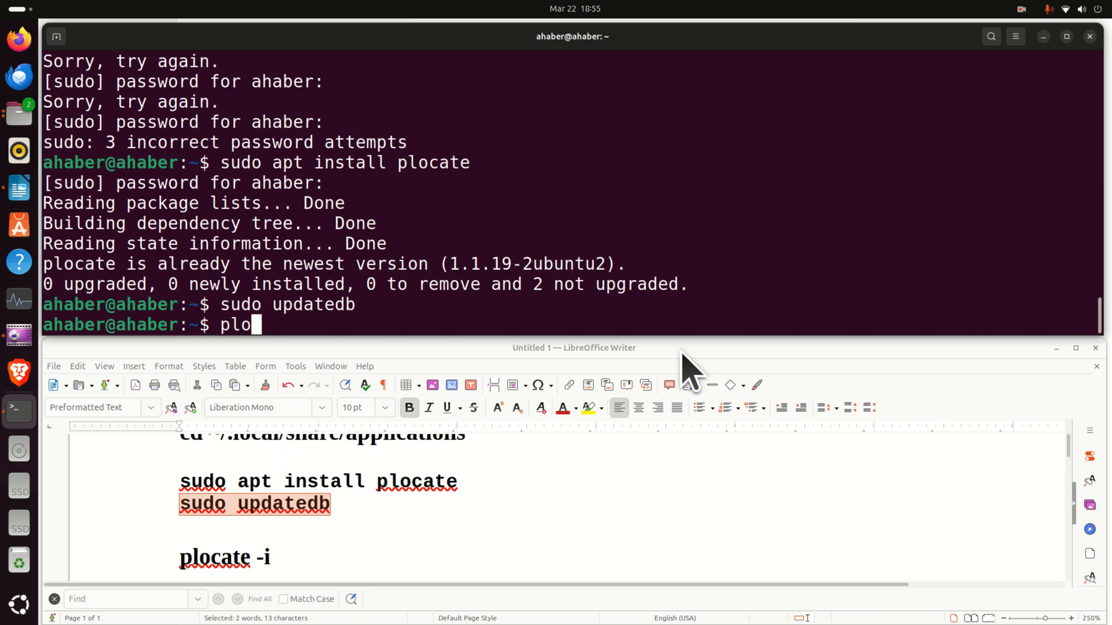
pyautogui.write('cate -')
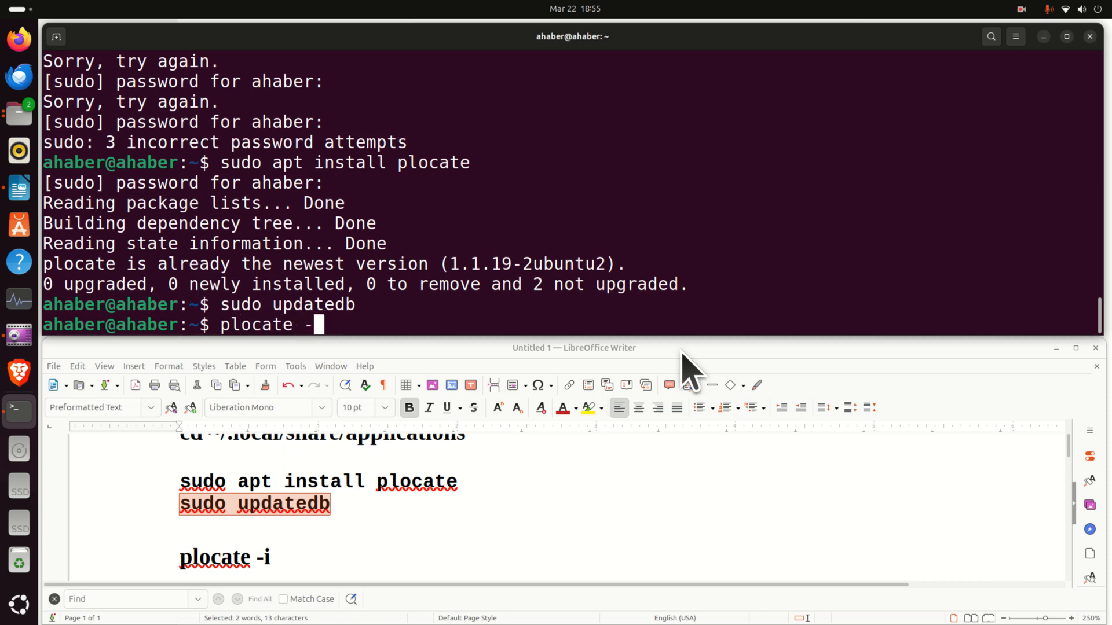
pyautogui.write('i')
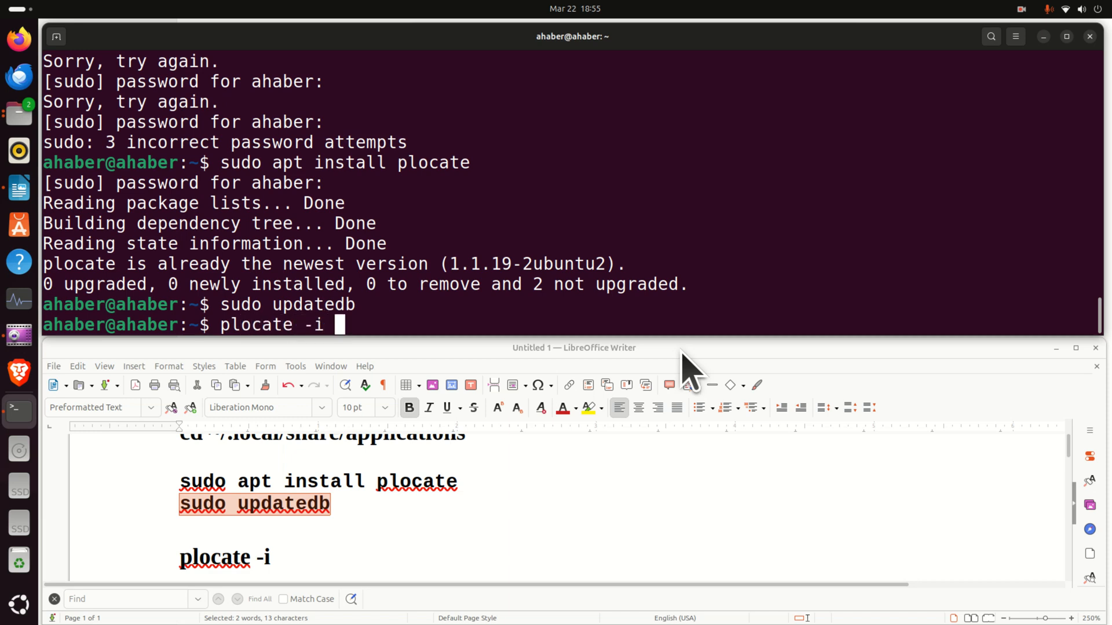
pyautogui.write('lm spa')
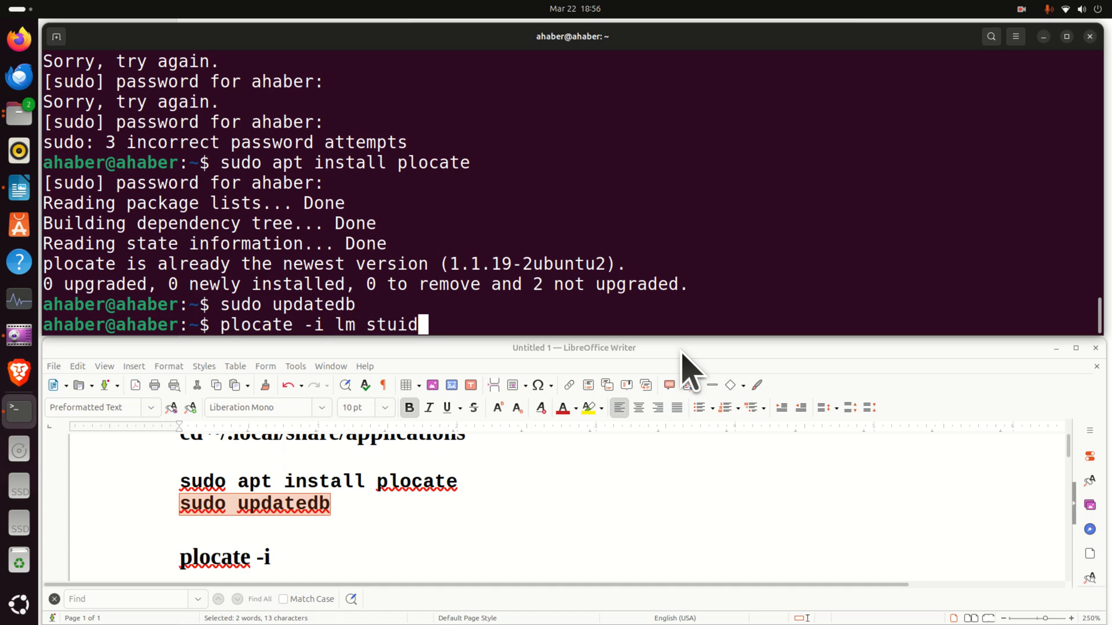
pyautogui.write('io')
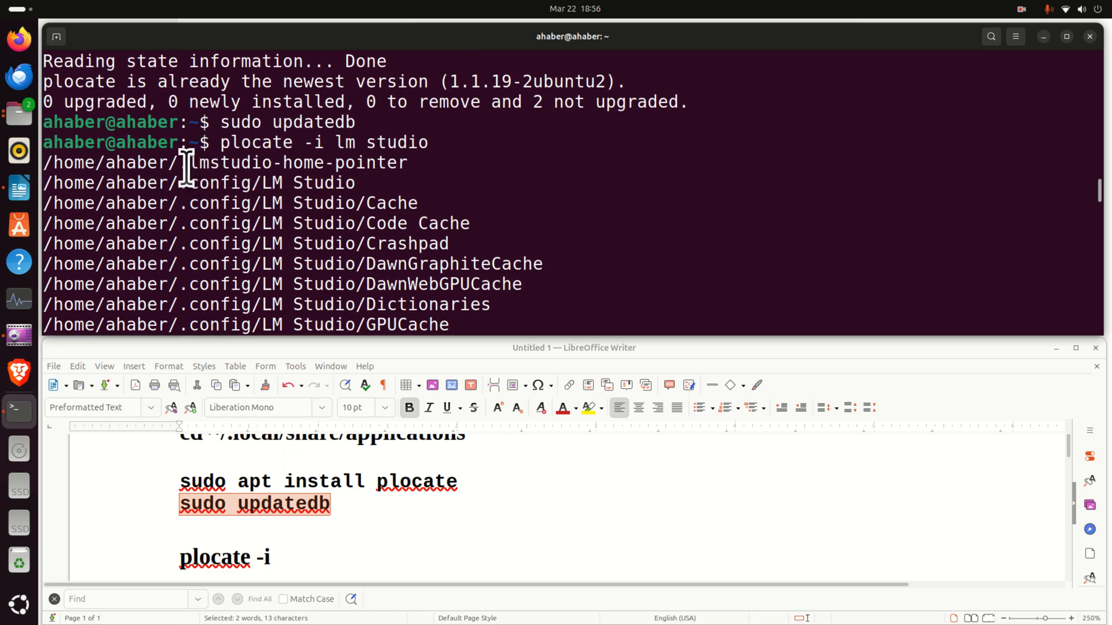
pyautogui.moveTo(400, 206)
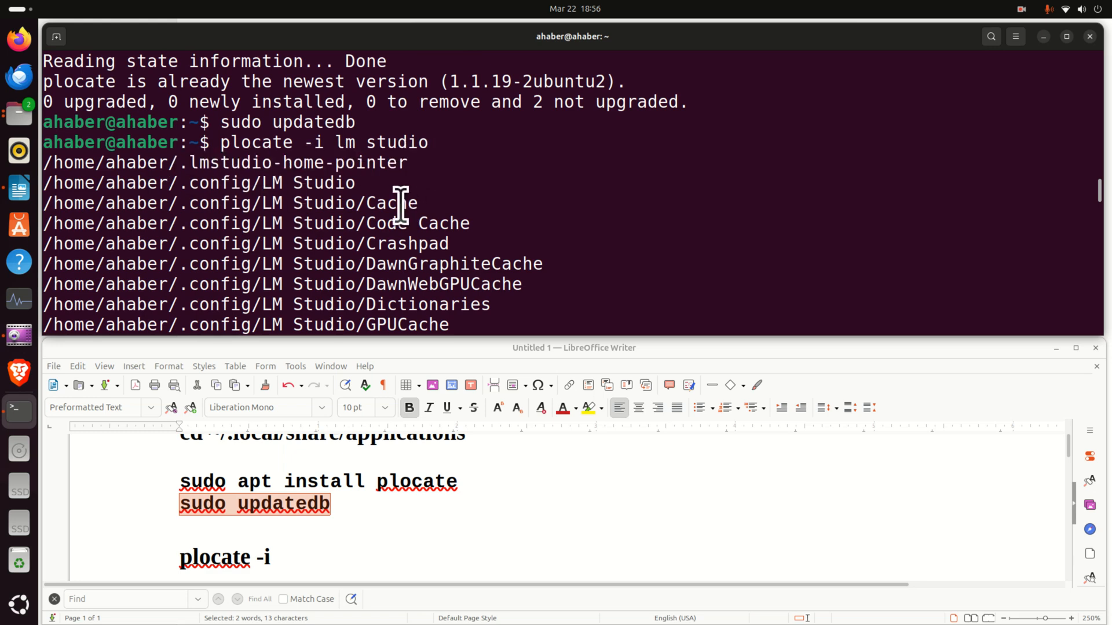
# Scroll the results, highlighting .lmstudio-home-pointer and the ~/.config/LM Studio paths.
pyautogui.doubleClick(313, 182)
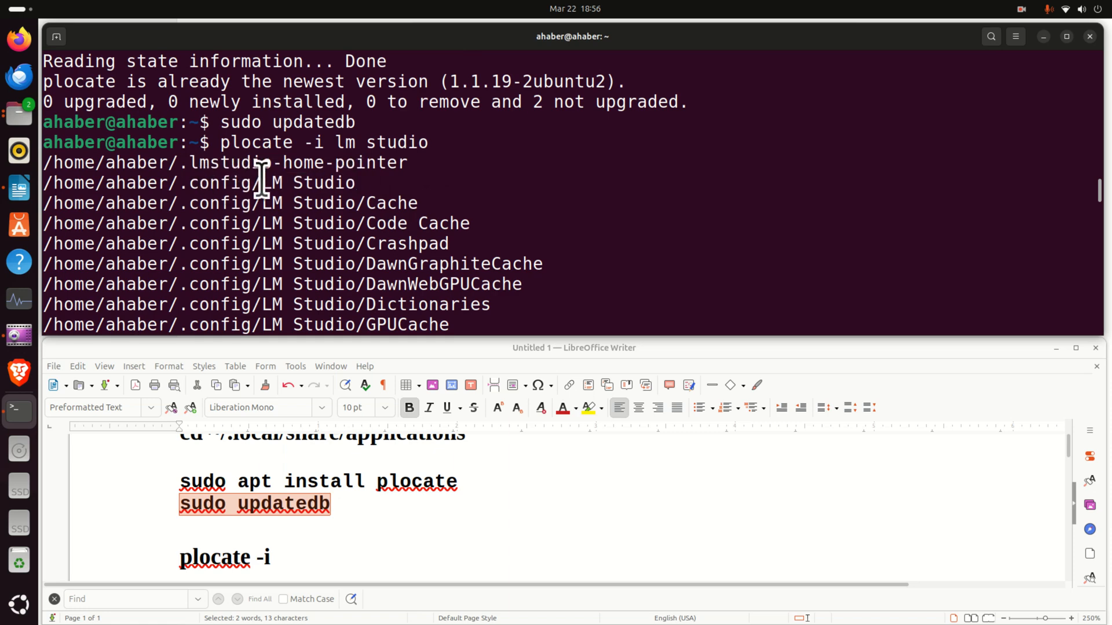
pyautogui.moveTo(261, 182); pyautogui.dragTo(372, 273)
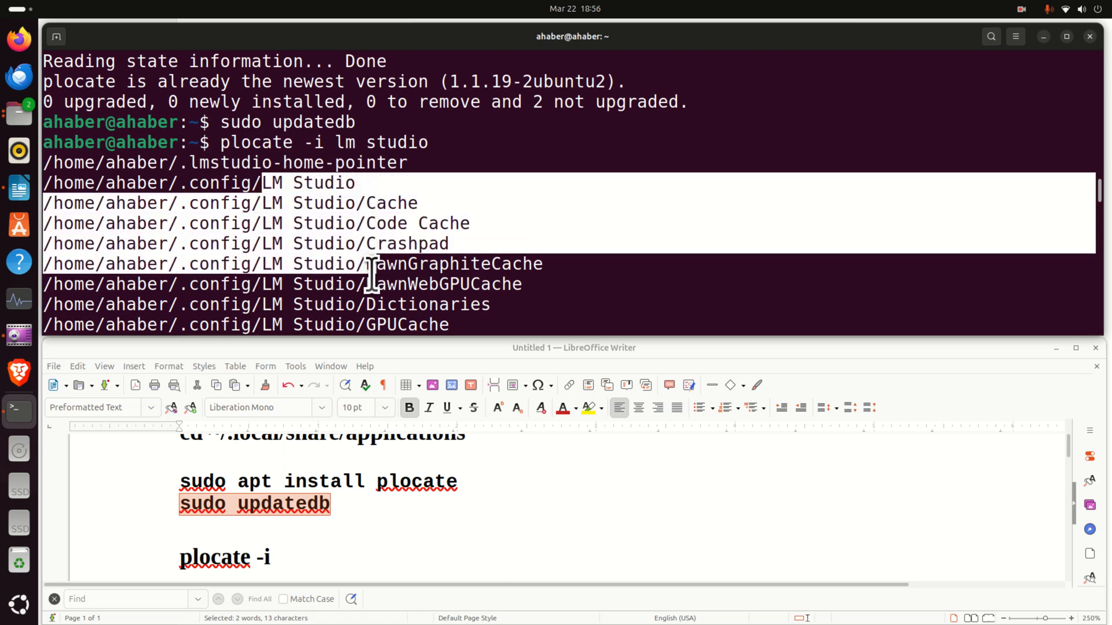
pyautogui.scroll(-3)
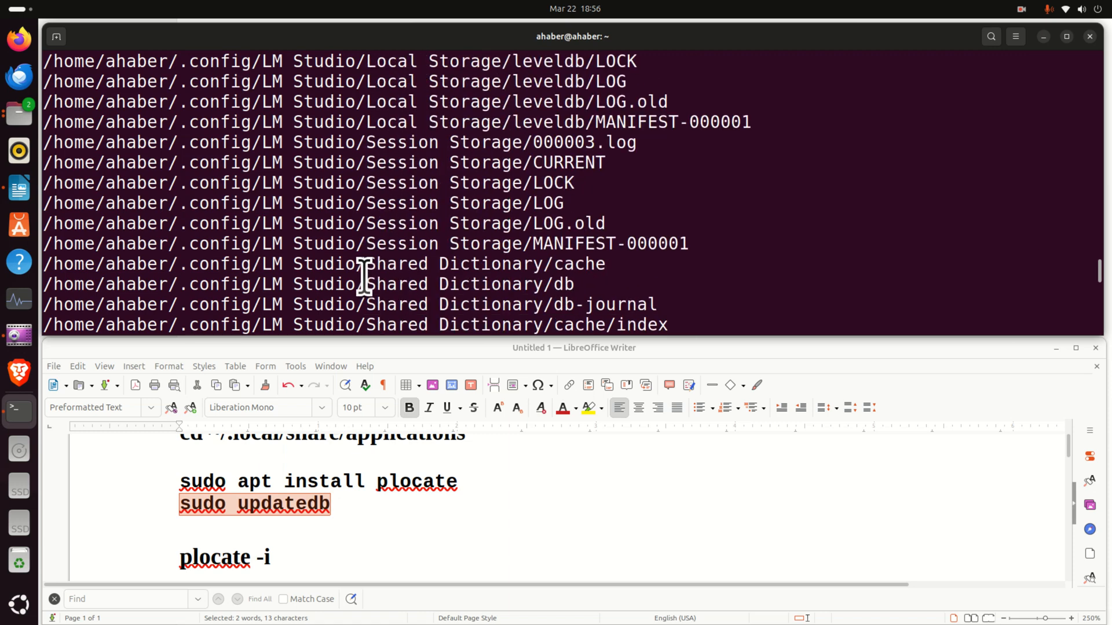
pyautogui.scroll(-3)
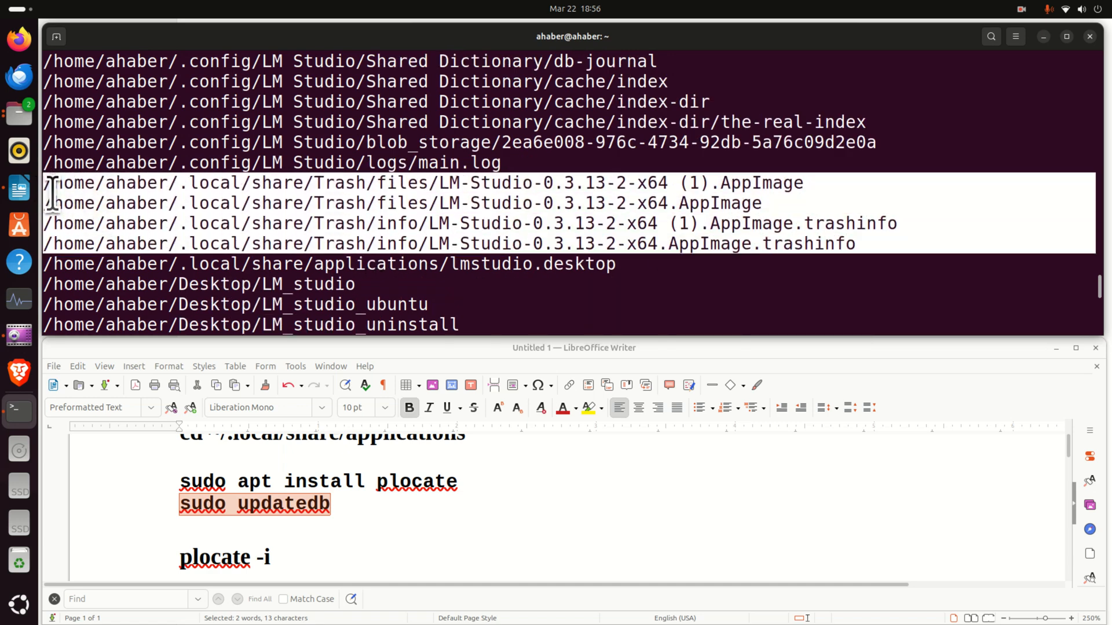
pyautogui.scroll(-3)
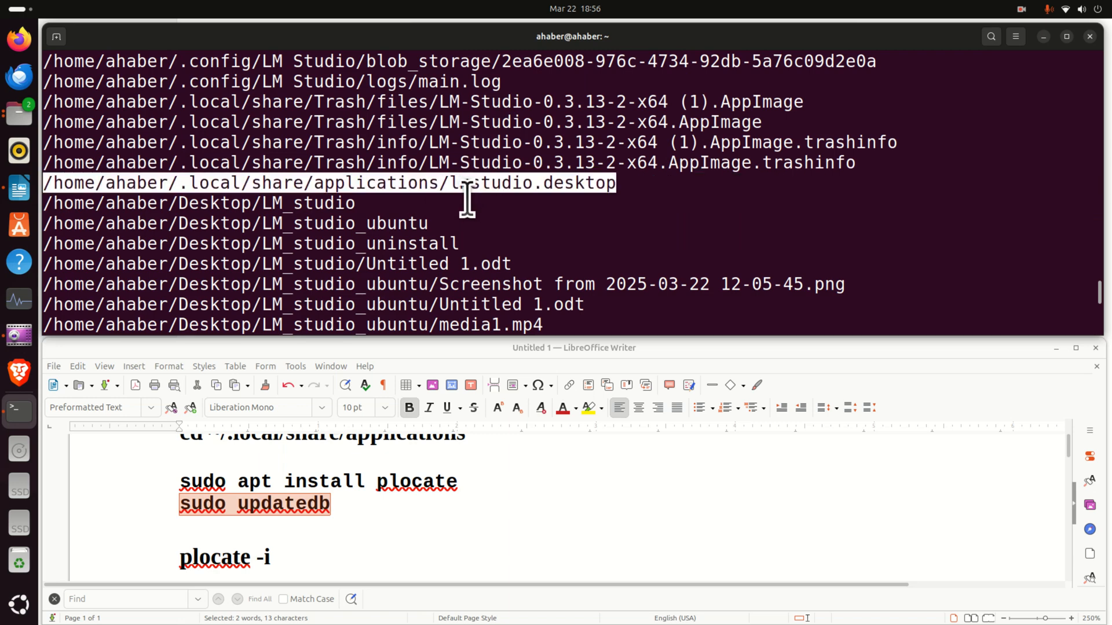
pyautogui.scroll(-3)
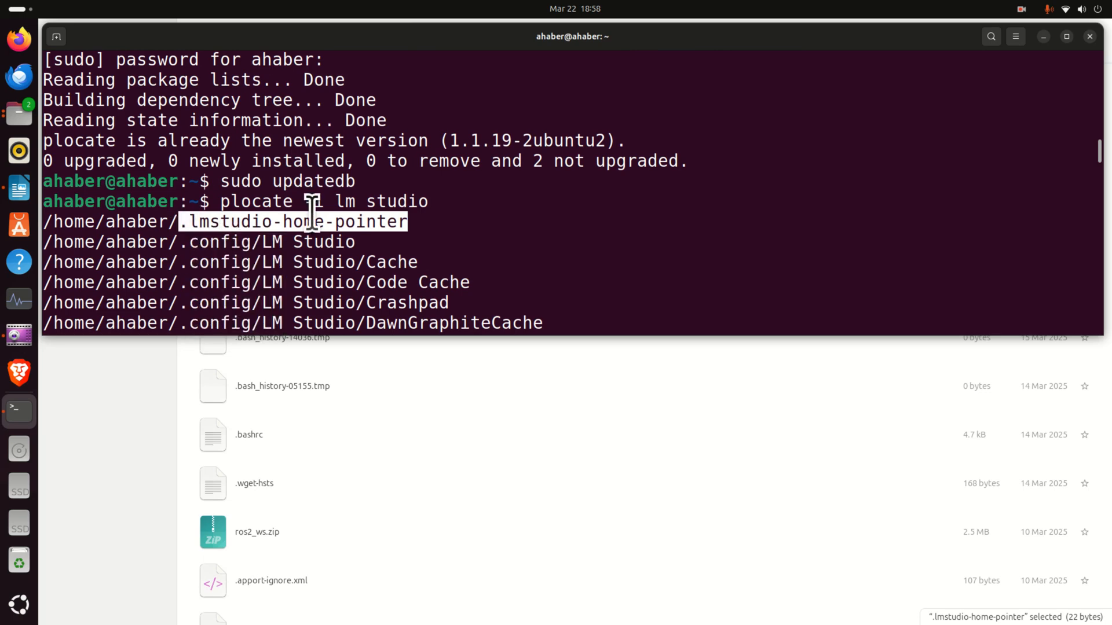
# Remove .lmstudio-home-pointer and change into /home/ahaber/.config.
pyautogui.scroll(-3)
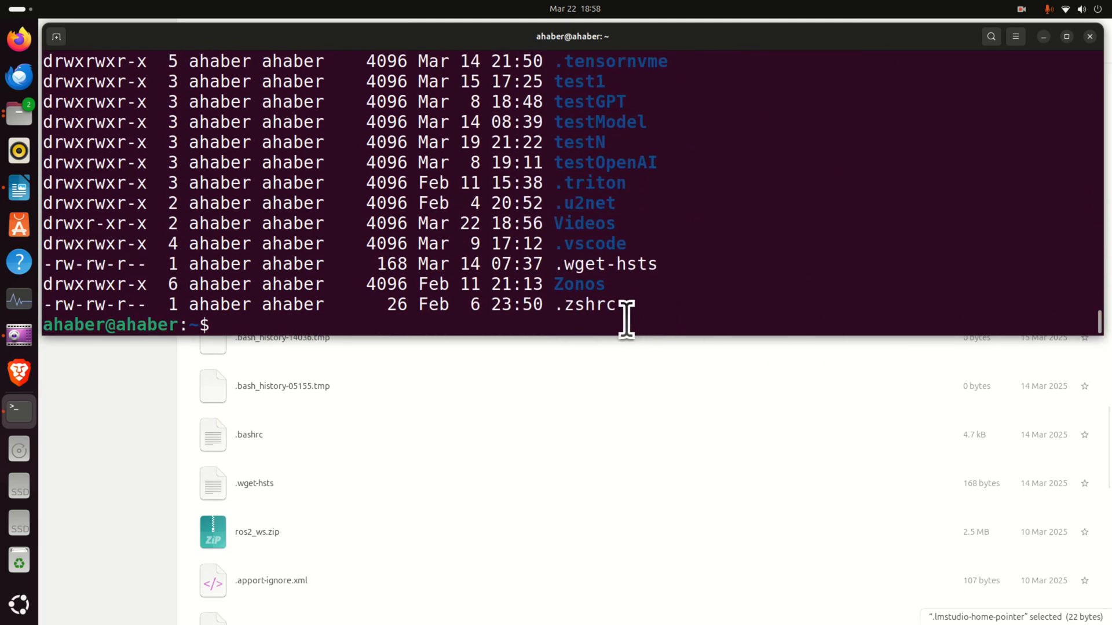
pyautogui.write('rm')
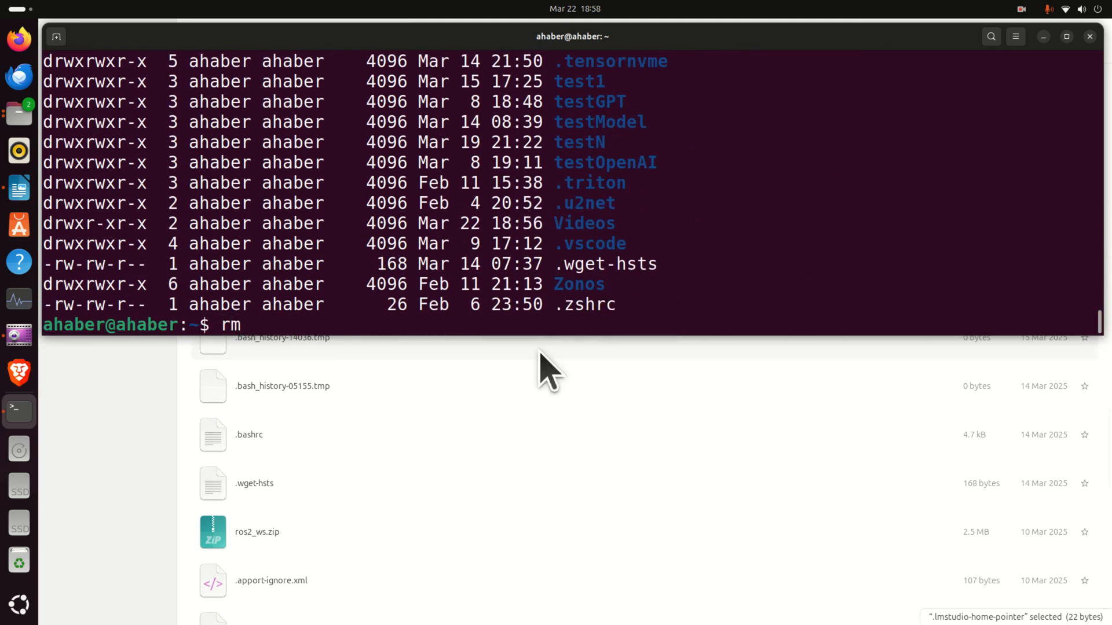
pyautogui.write('.lmstudio-home-pointer')
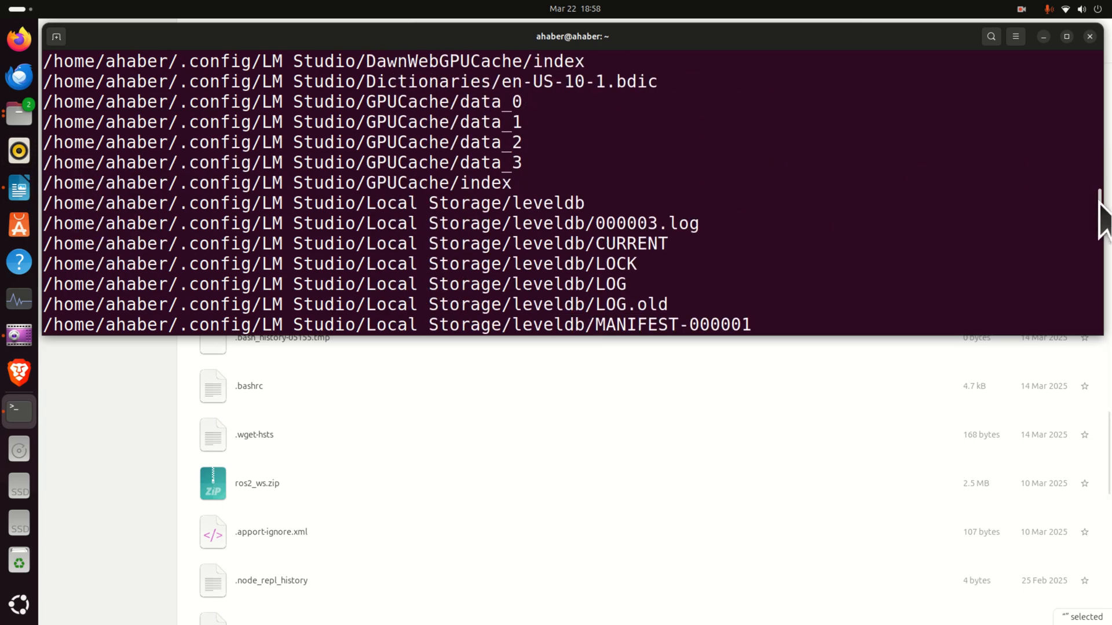
pyautogui.rightClick(716, 330)
pyautogui.write('ls')
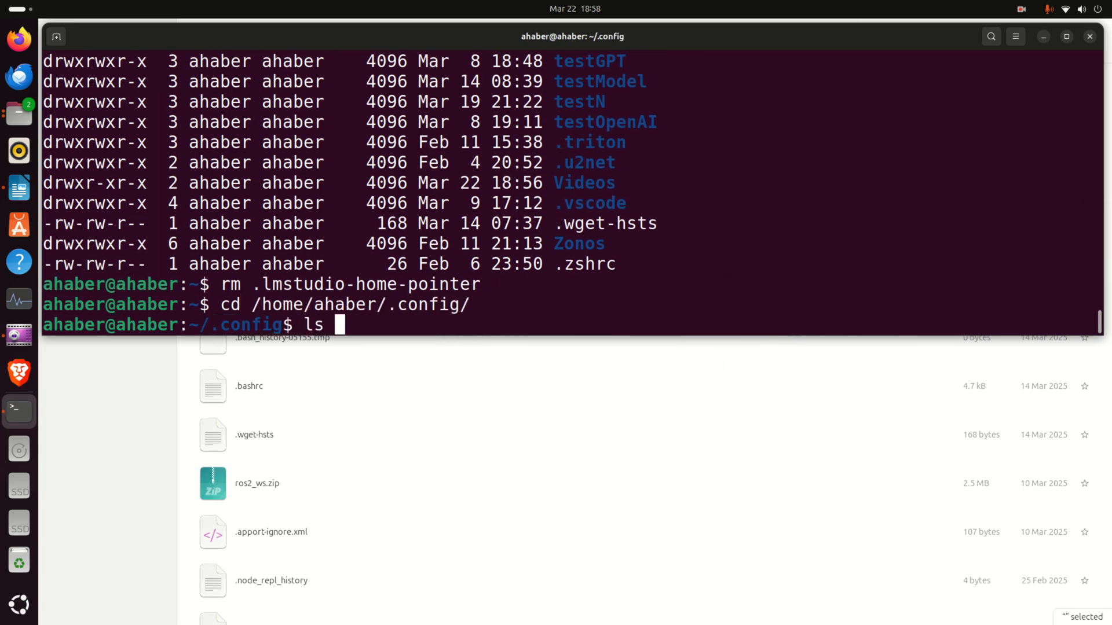
# List ~/.config with ls -la and attempt to remove the LM\ Studio/ folder.
pyautogui.write('-')
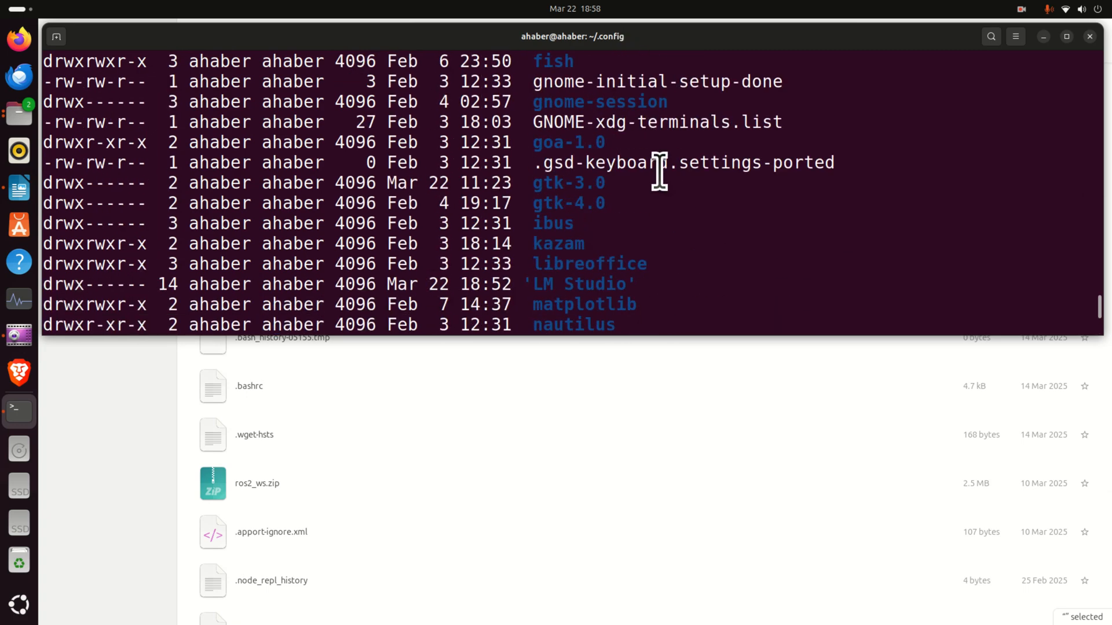
pyautogui.press('Return')
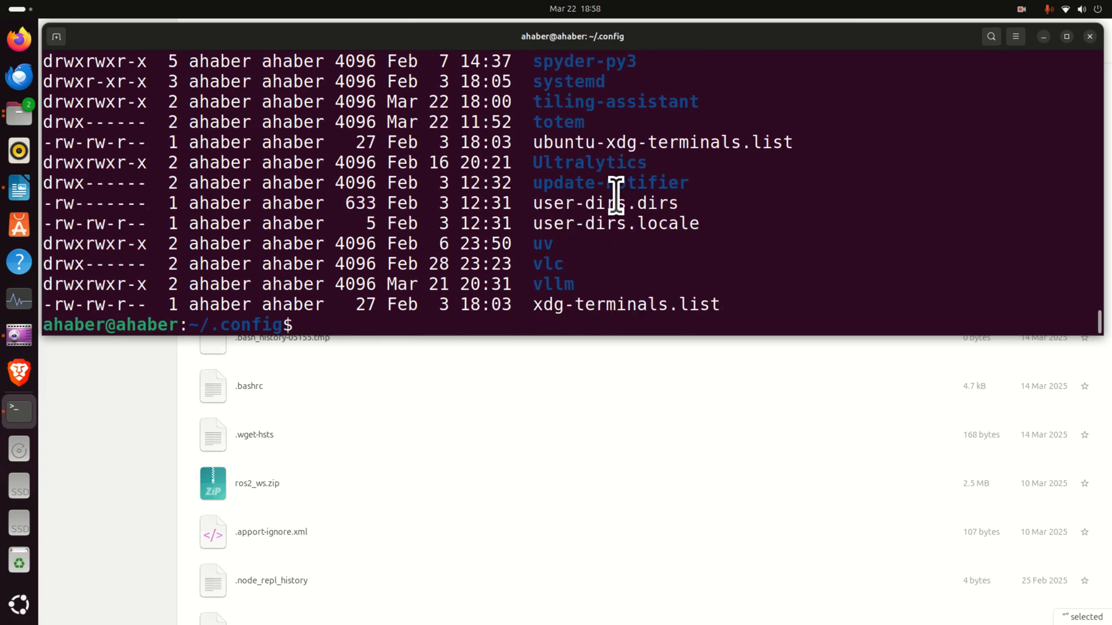
pyautogui.write('rm -rf')
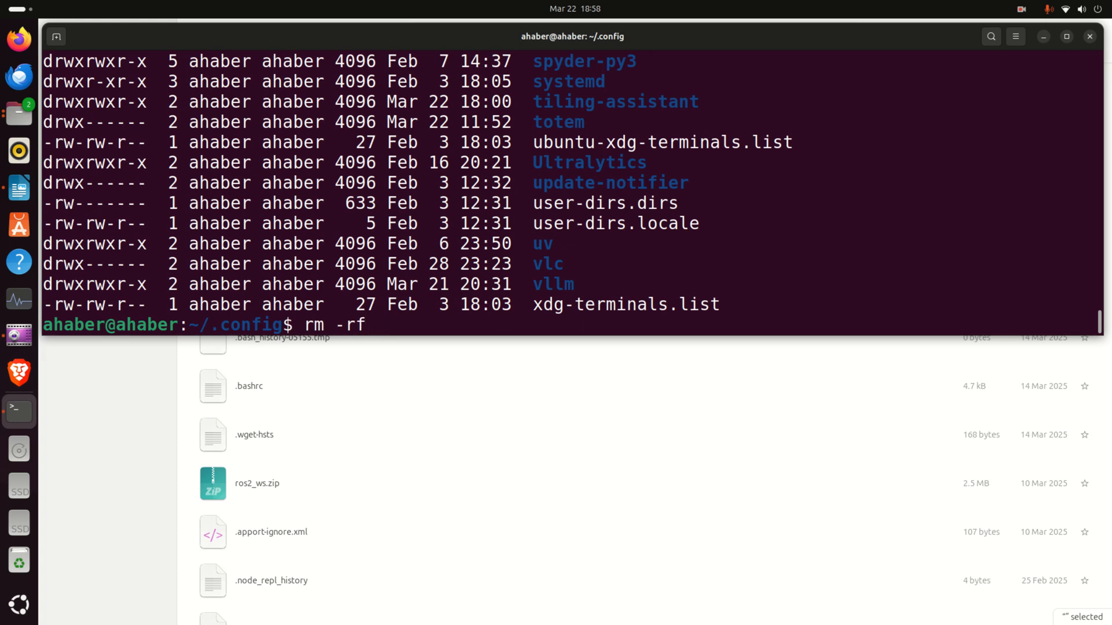
pyautogui.write('LM\\ Studio/')
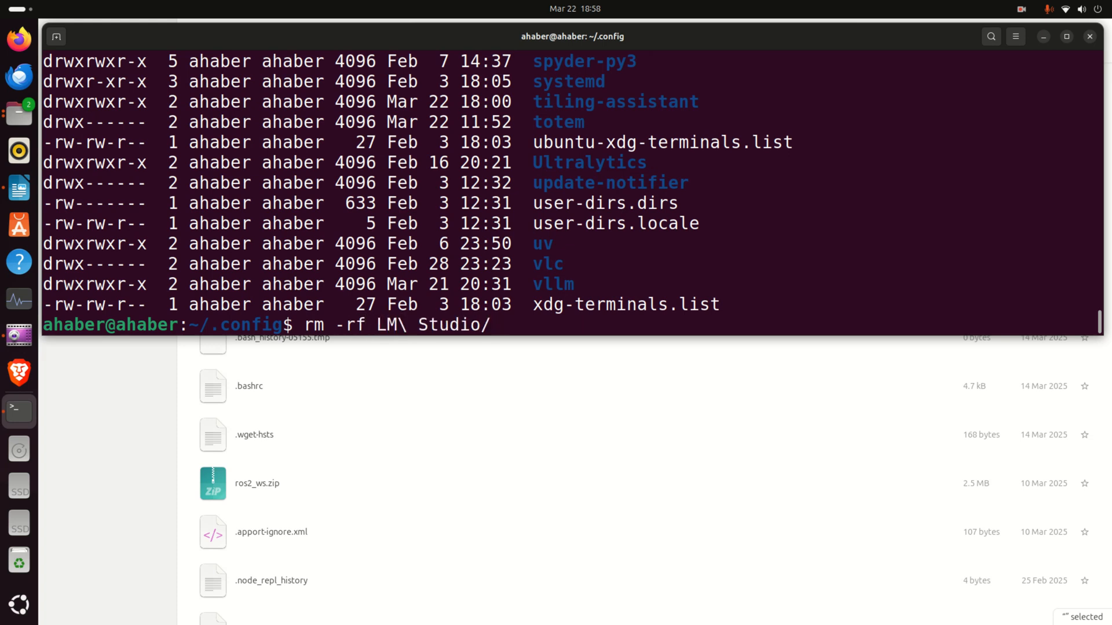
pyautogui.press('BackSpace')
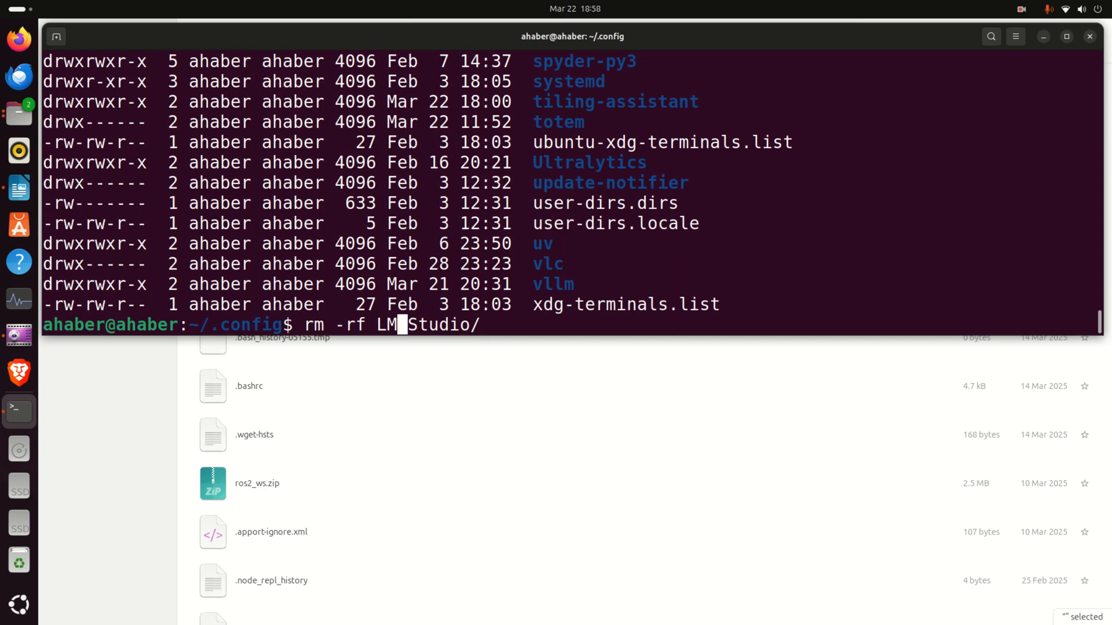
pyautogui.press('Return')
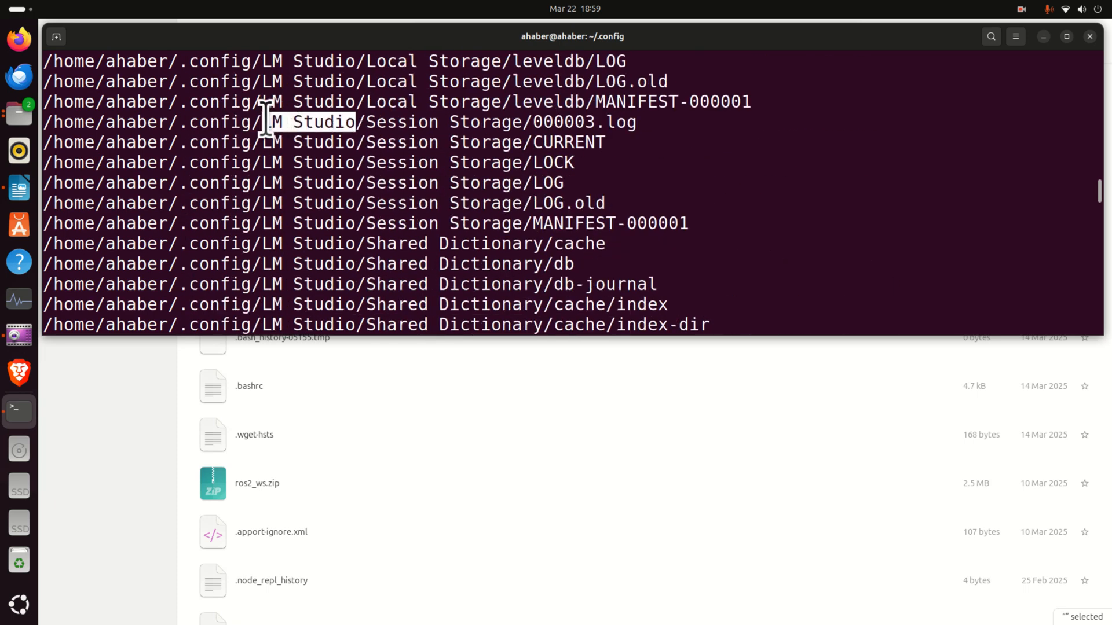
# Retry rm -rf on the LM Studio folder and relist .config to check.
pyautogui.scroll(-3)
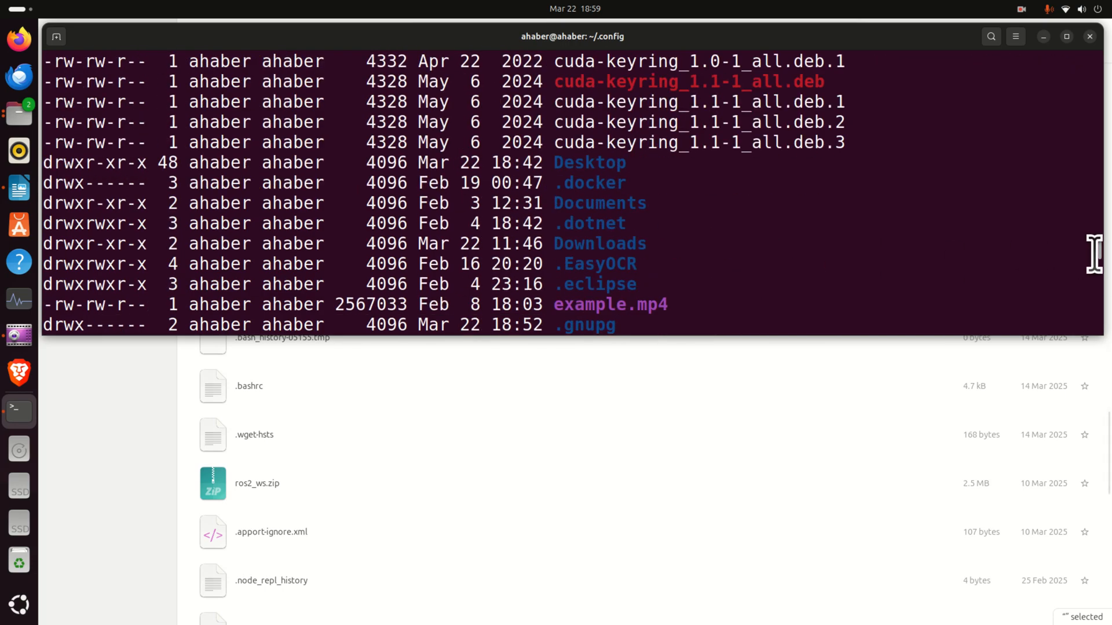
pyautogui.write('rm -rf LMStudio/')
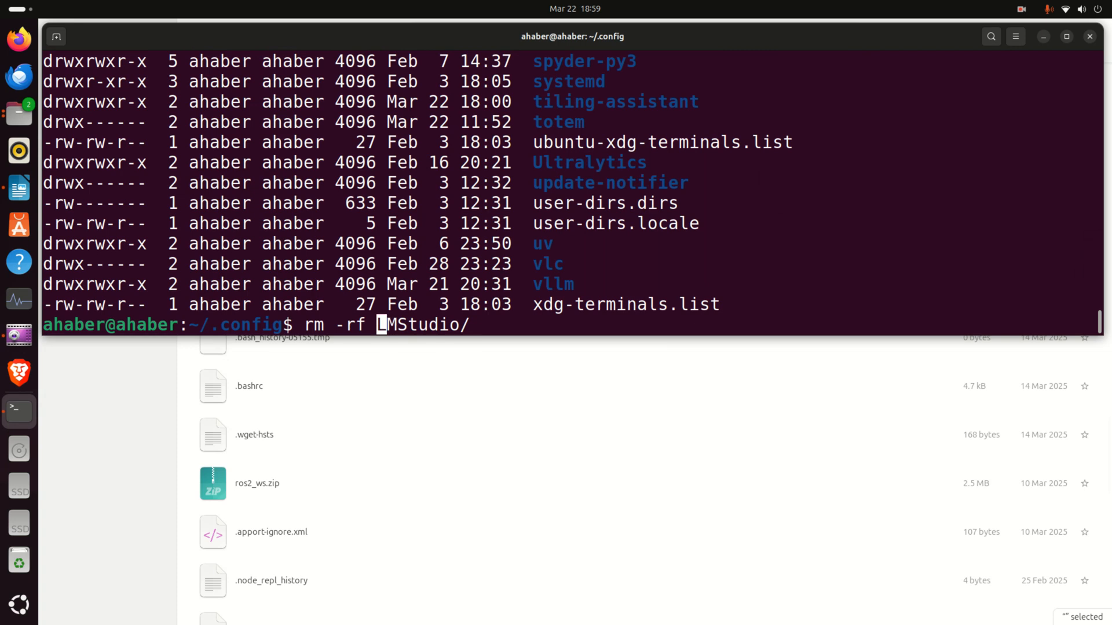
pyautogui.press('ctrl+u')
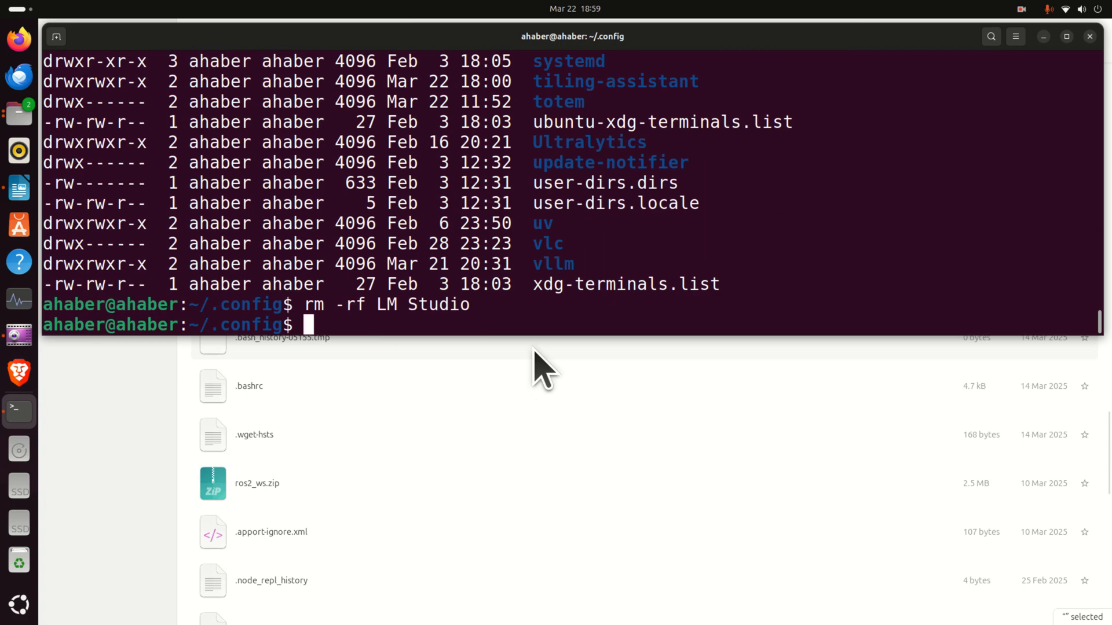
pyautogui.press('Return')
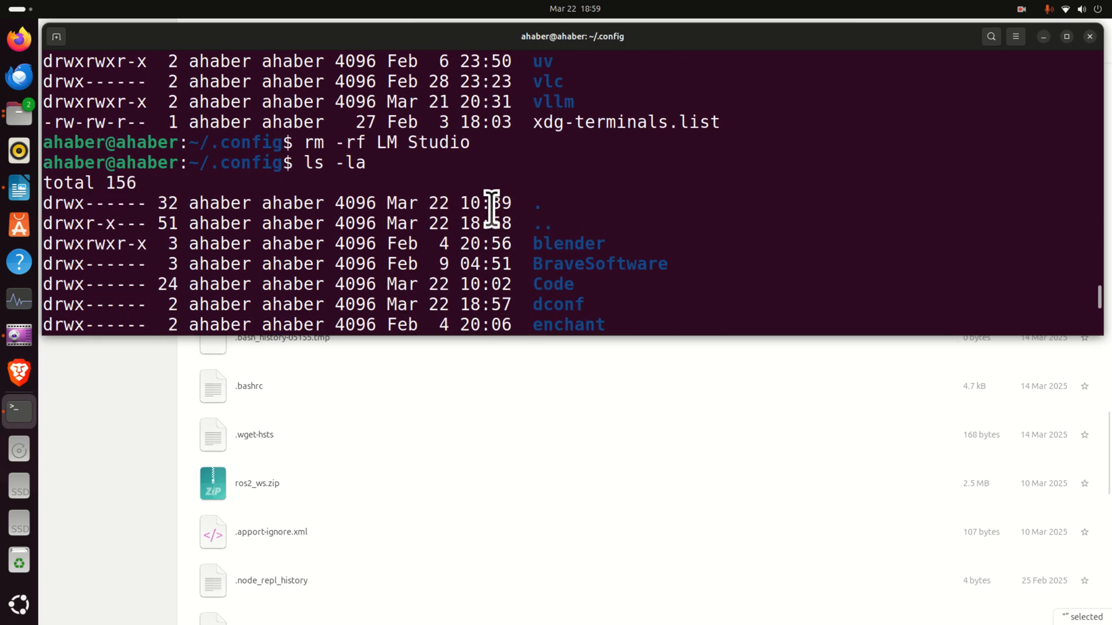
pyautogui.scroll(-3)
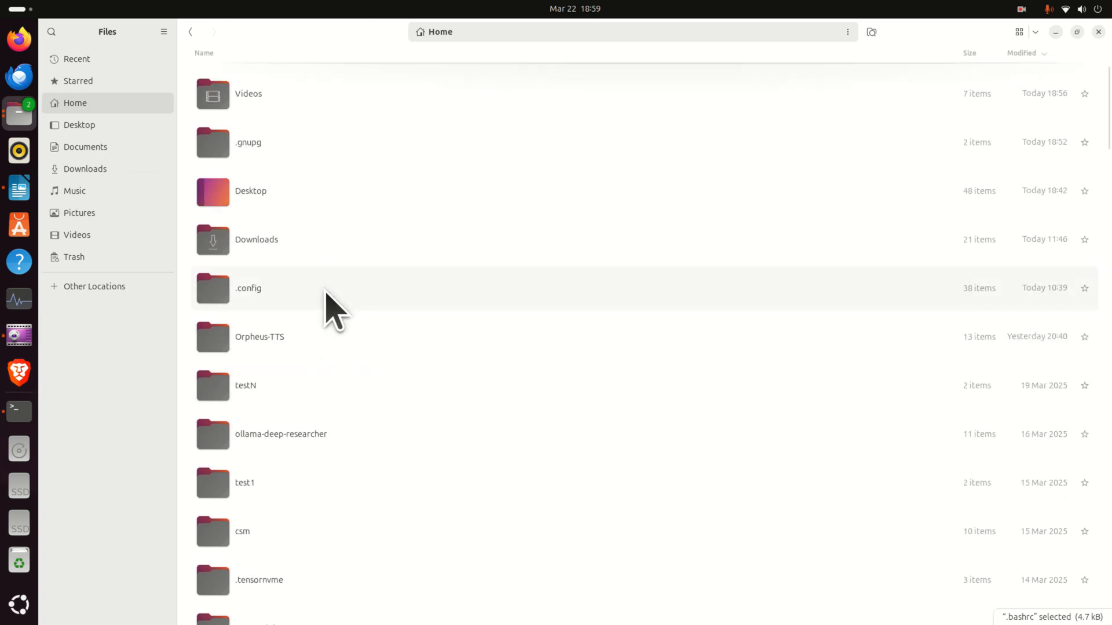
# Open .config in Files and confirm the LM Studio folder still holds 23 items.
pyautogui.doubleClick(249, 288)
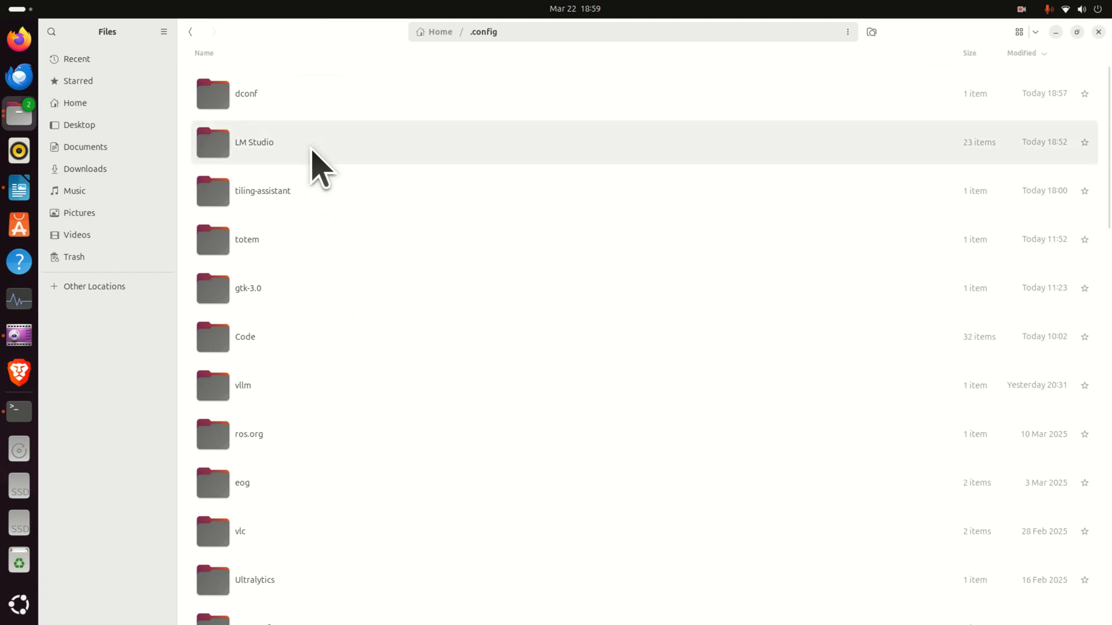
pyautogui.click(253, 142)
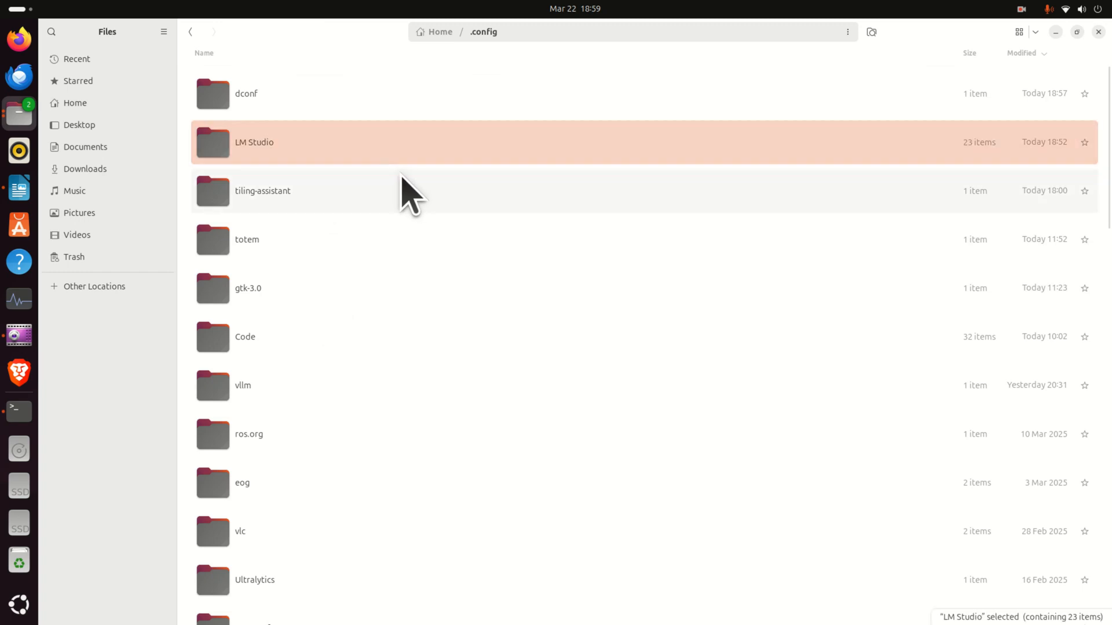
pyautogui.click(18, 410)
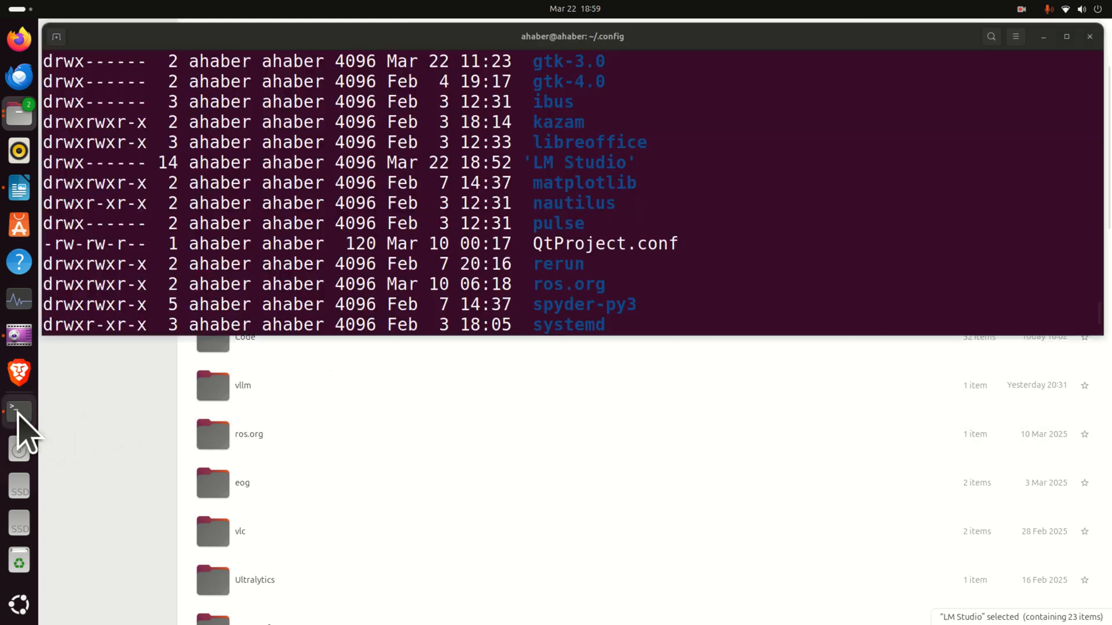
# Run rm -rf LM\ Studio/ in ~/.config to delete the config folder.
pyautogui.scroll(-3)
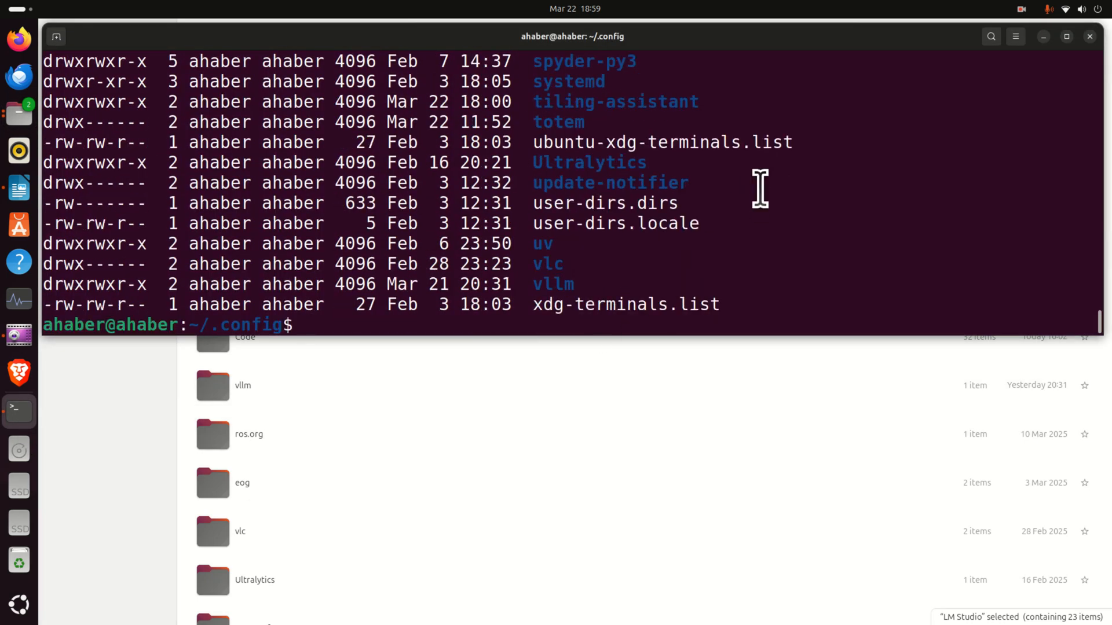
pyautogui.write('rm -')
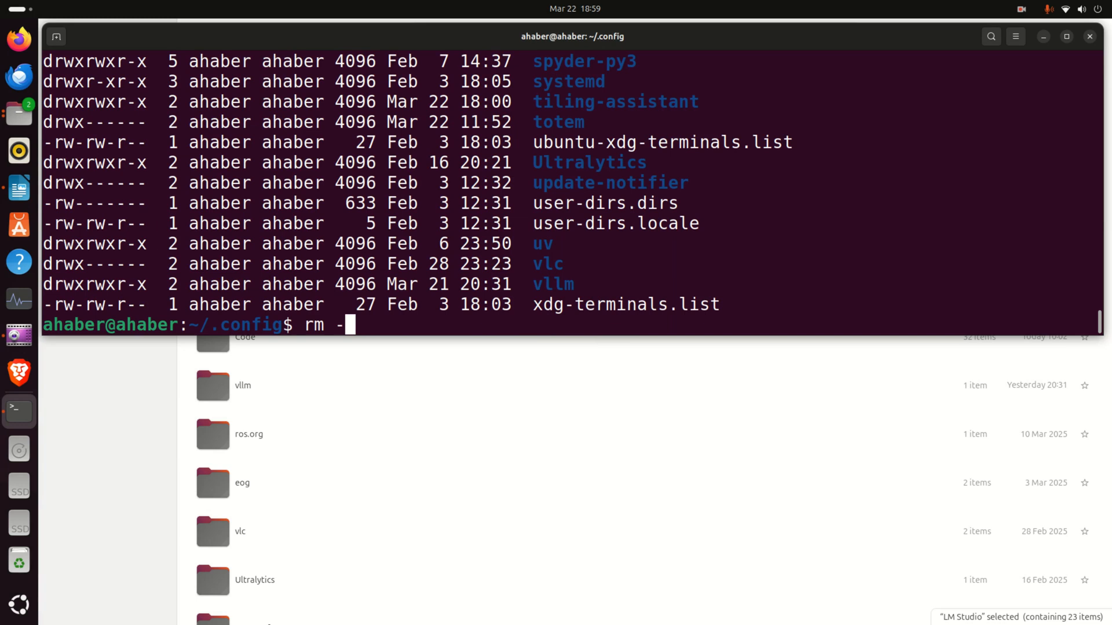
pyautogui.write('rf LM\\ Studio/')
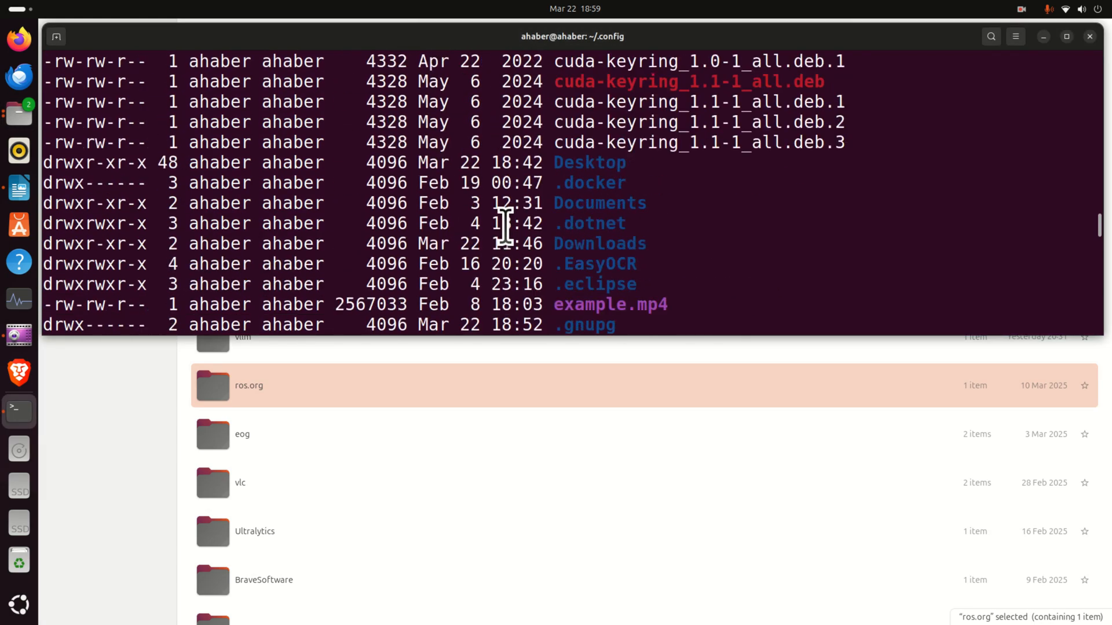
pyautogui.press('Return')
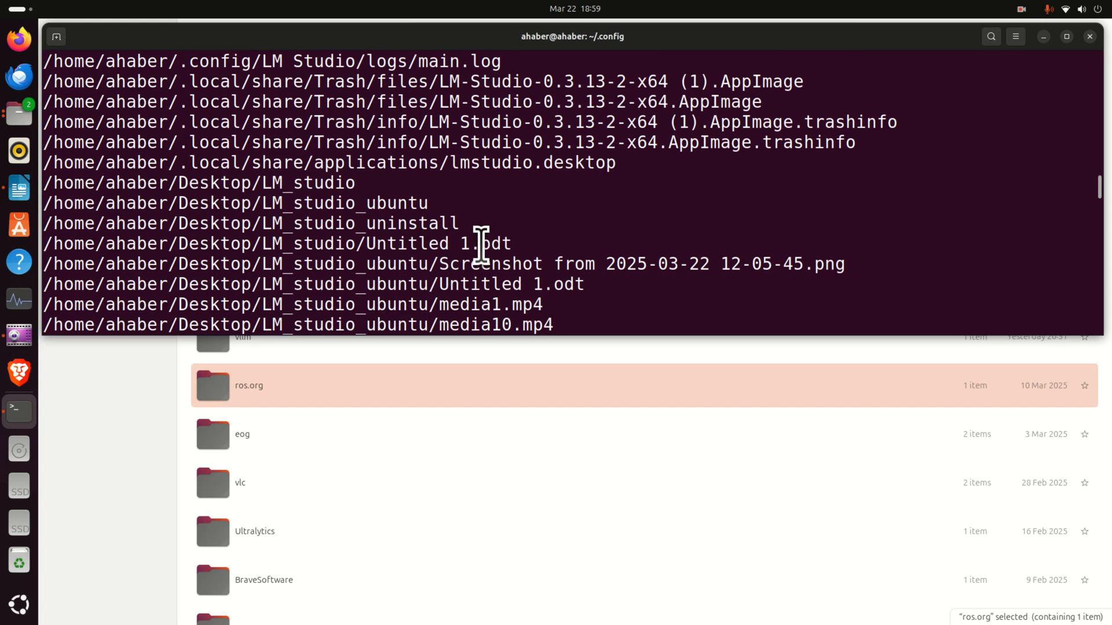
pyautogui.moveTo(612, 159)
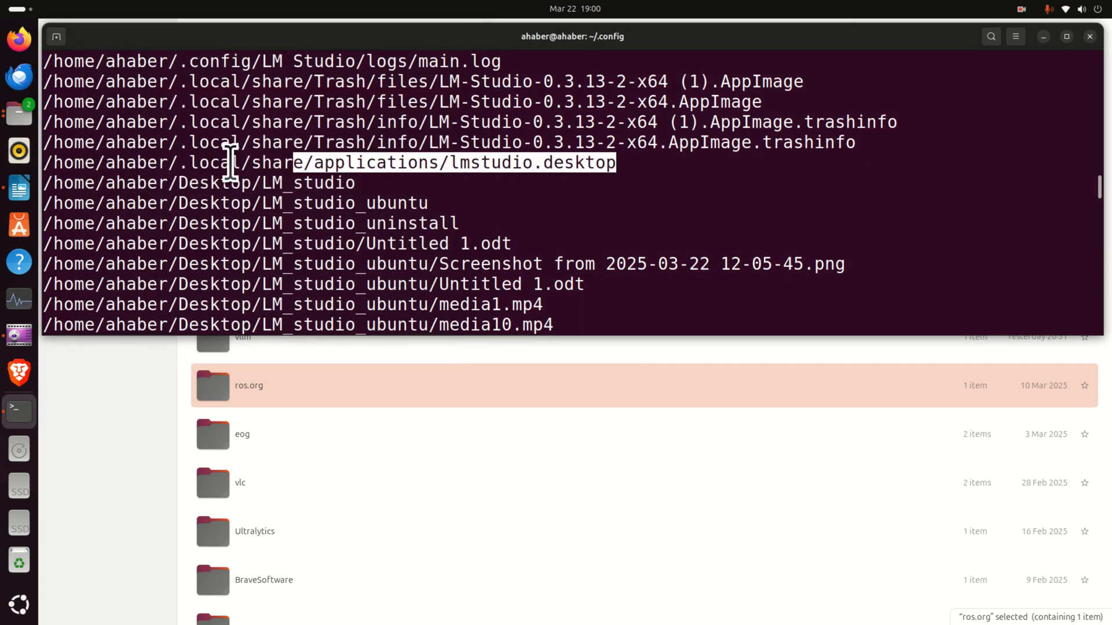
# Delete ~/.local/share/applications/lmstudio.desktop, answering y to the write-protected prompt.
pyautogui.rightClick(231, 164)
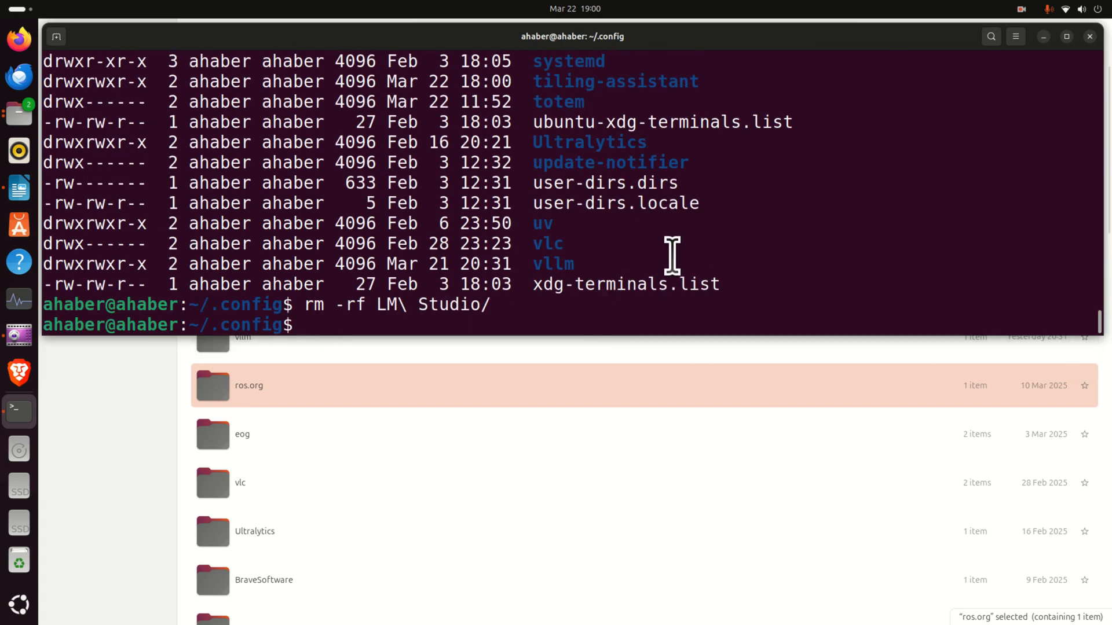
pyautogui.write('rm')
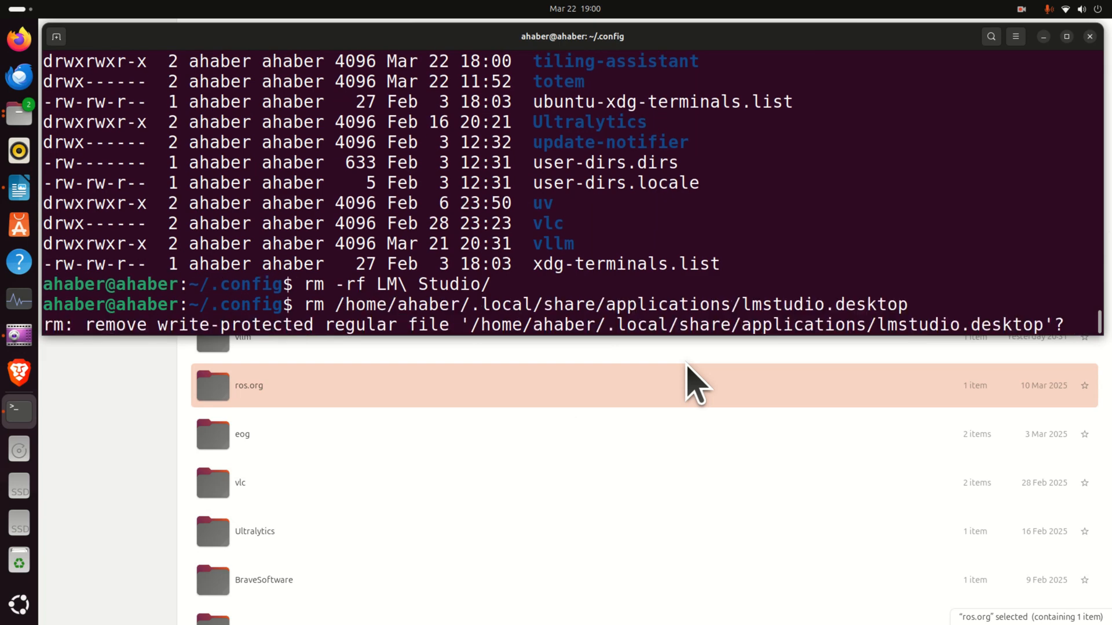
pyautogui.write('y')
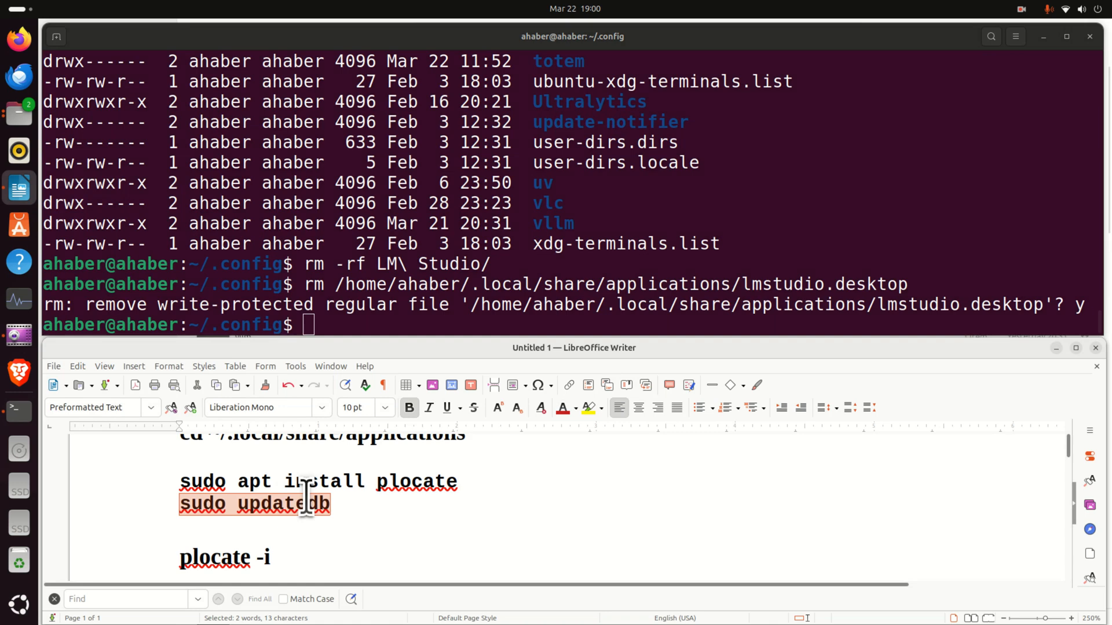
pyautogui.moveTo(372, 330)
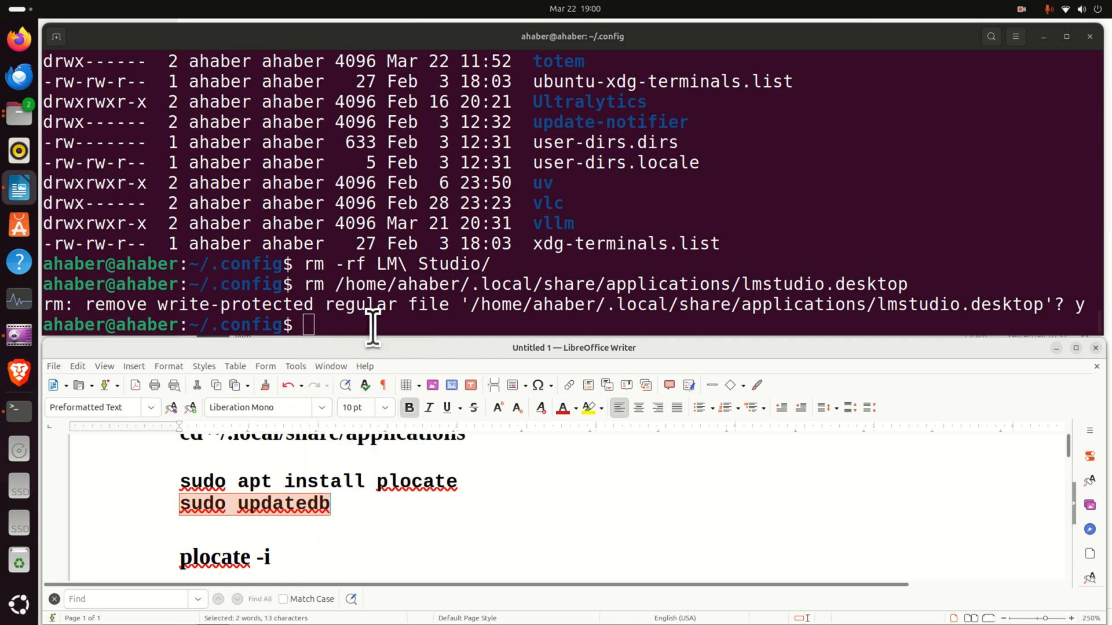
# Refresh the locate database with sudo updatedb and start a case-insensitive plocate search for LM.
pyautogui.write('sudo updatedb')
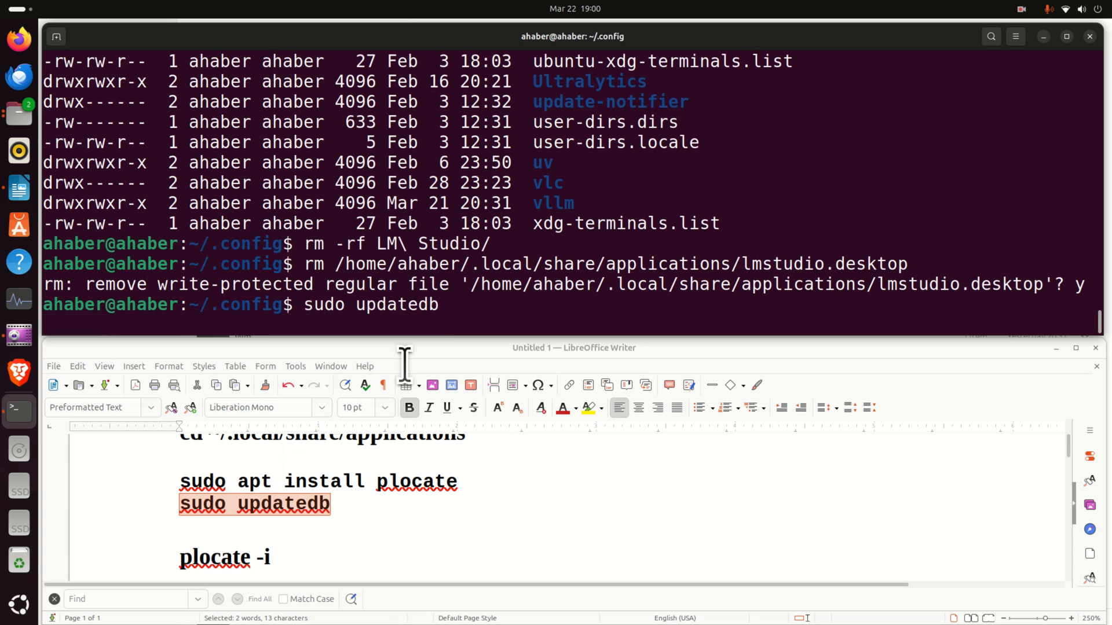
pyautogui.press('Return')
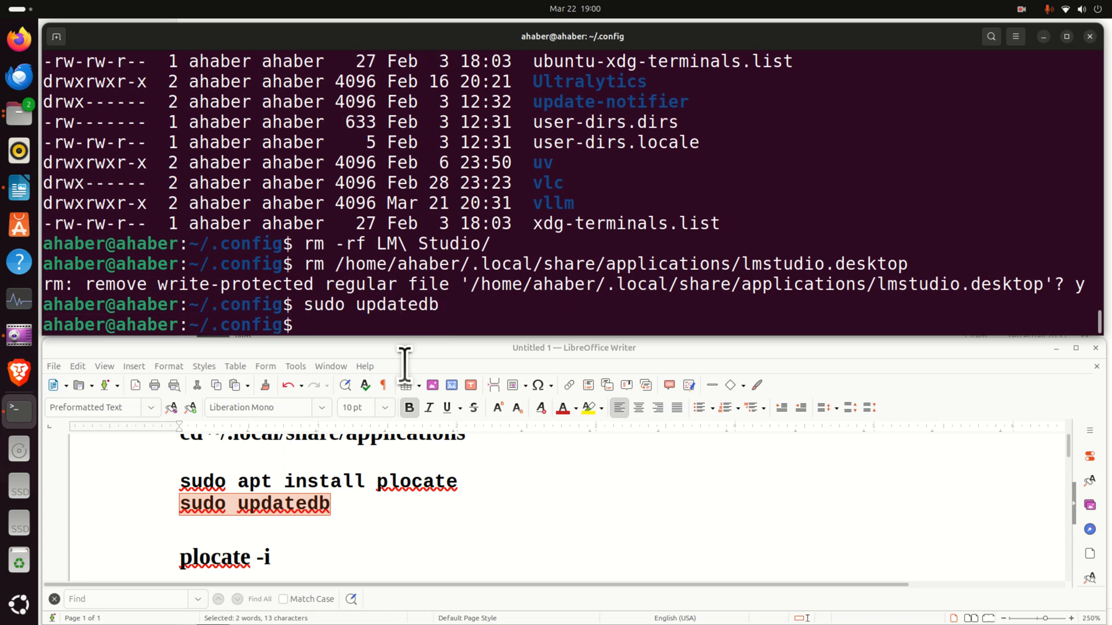
pyautogui.write('p')
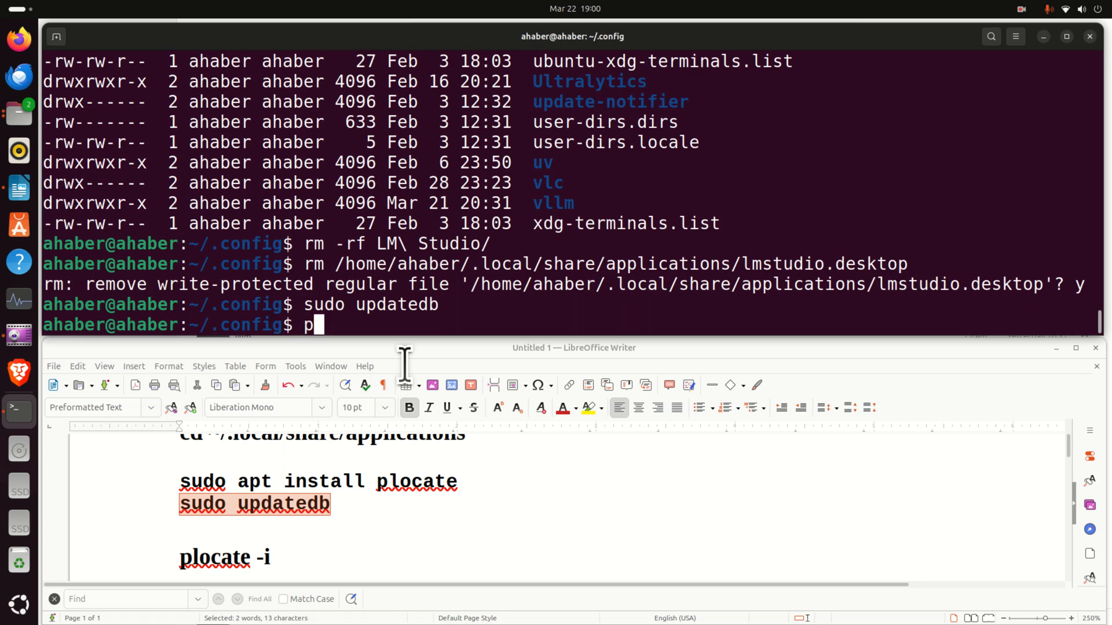
pyautogui.write('locate -')
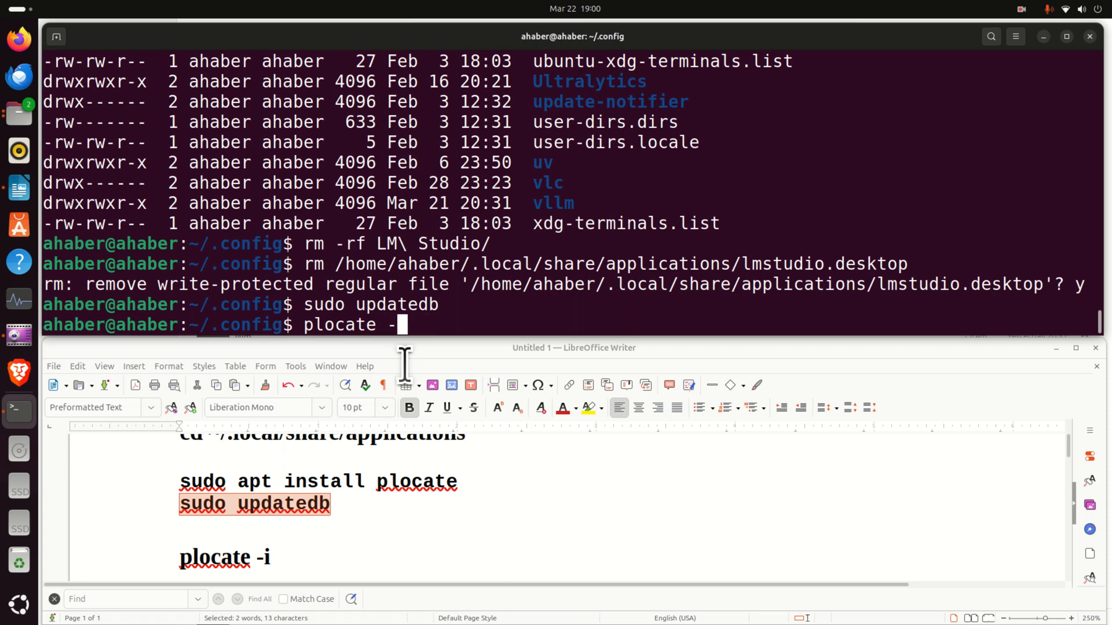
pyautogui.write('i LM')
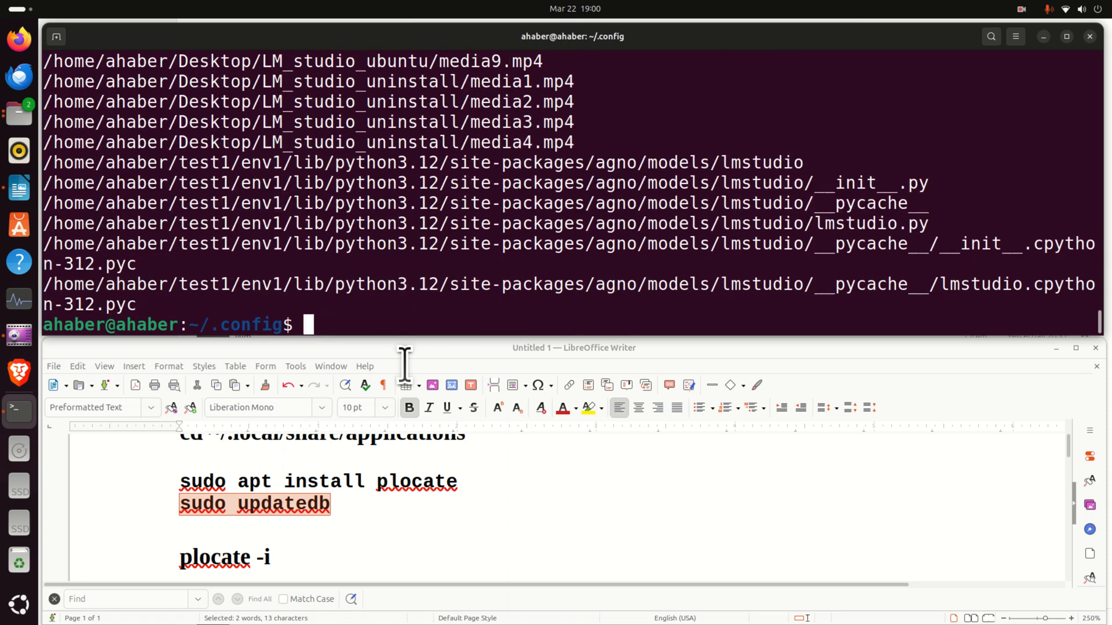
pyautogui.moveTo(341, 284)
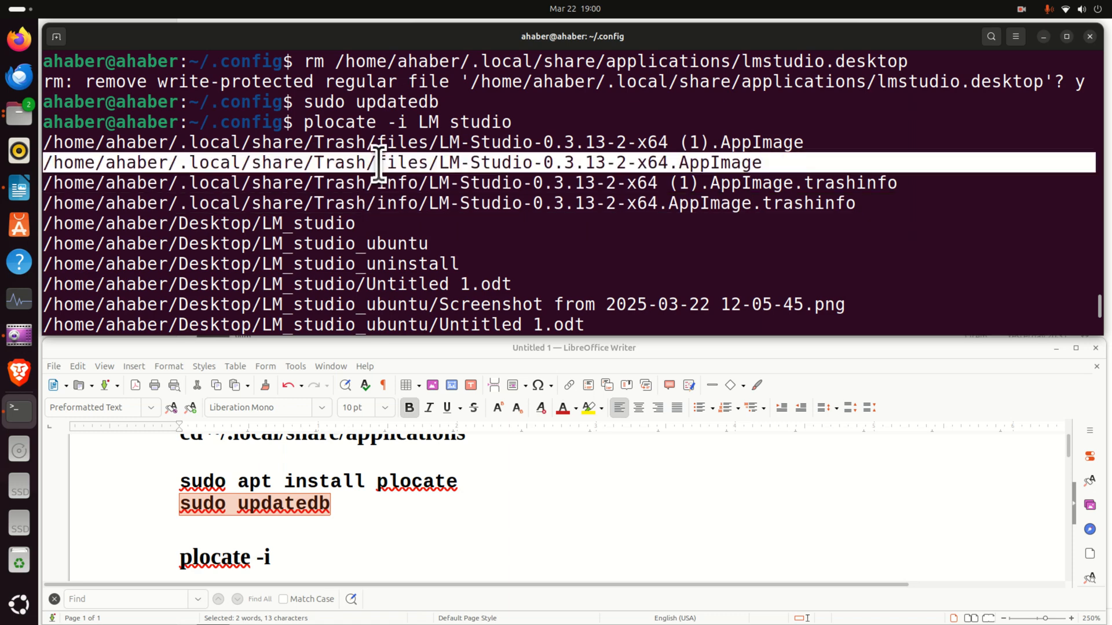
pyautogui.moveTo(387, 283)
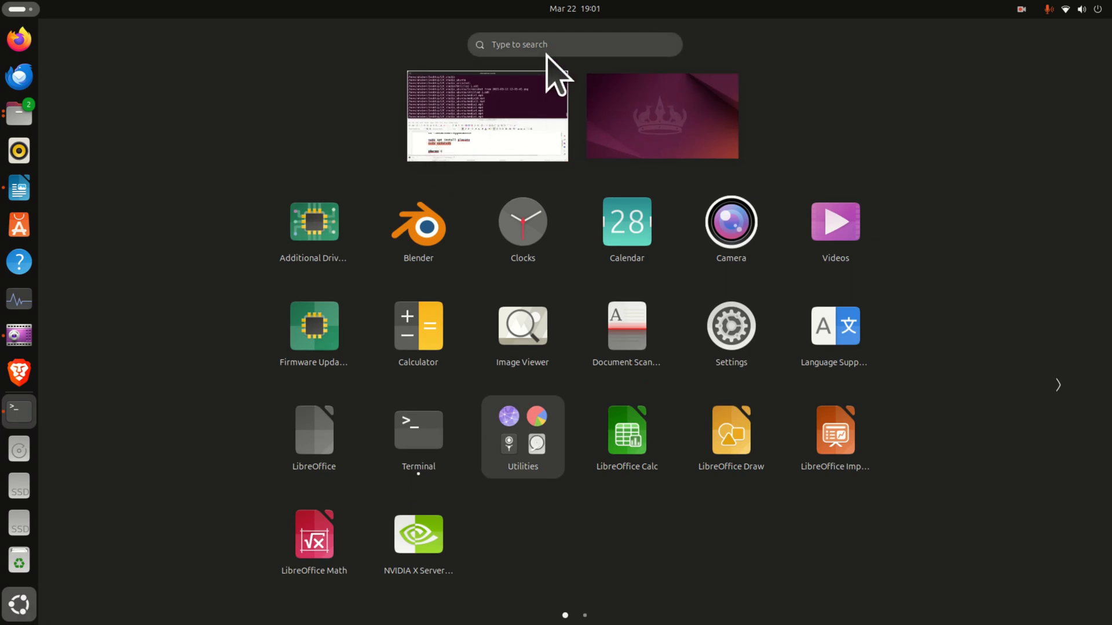
# Search GNOME Activities for 'lm' and confirm no LM Studio launcher appears.
pyautogui.write('lm')
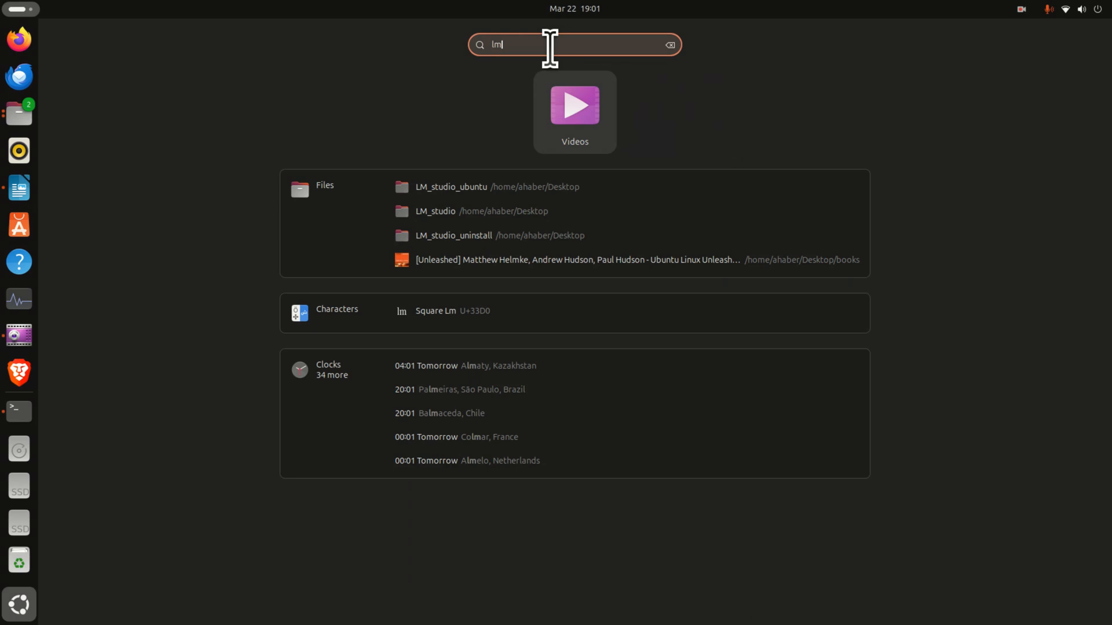
pyautogui.click(667, 44)
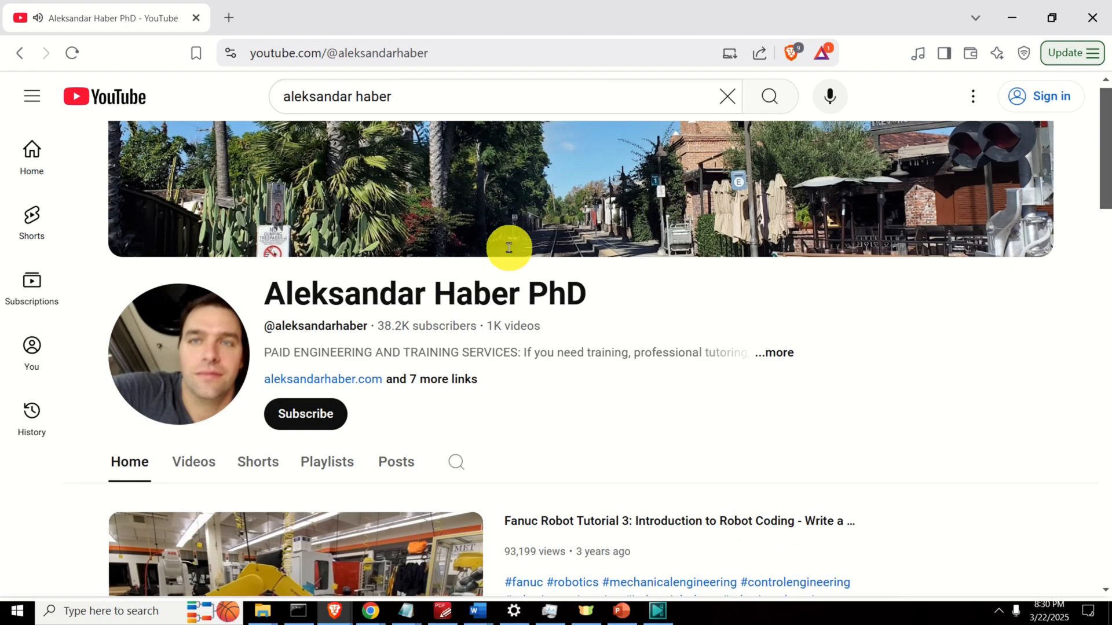
# Browse the channel's uploaded videos, sorting by Popular and then back to Latest.
pyautogui.click(193, 462)
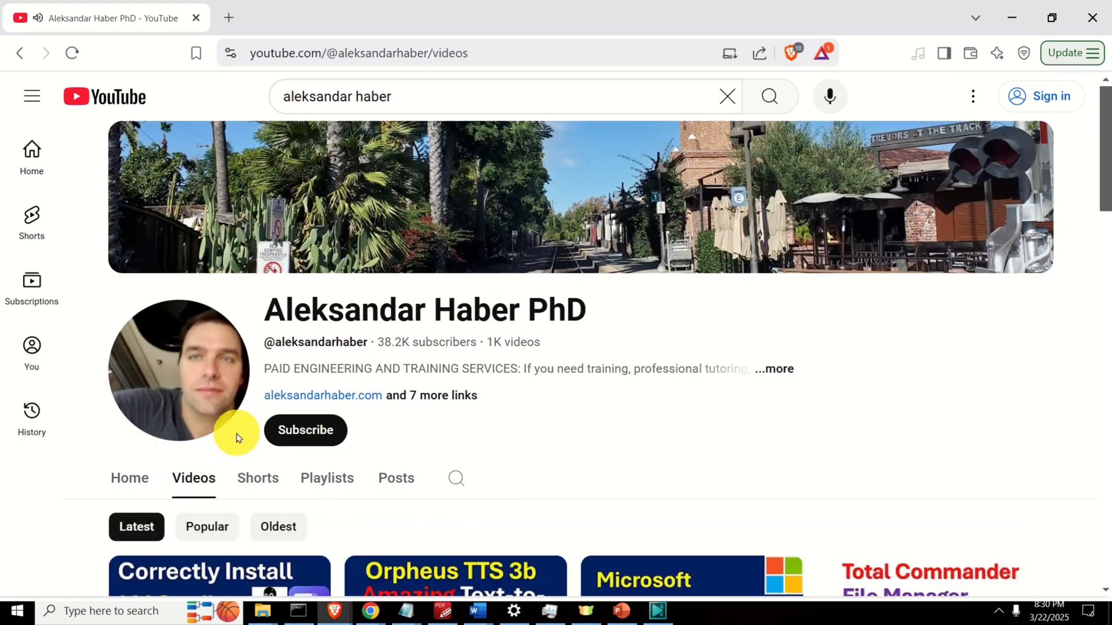
pyautogui.scroll(-3)
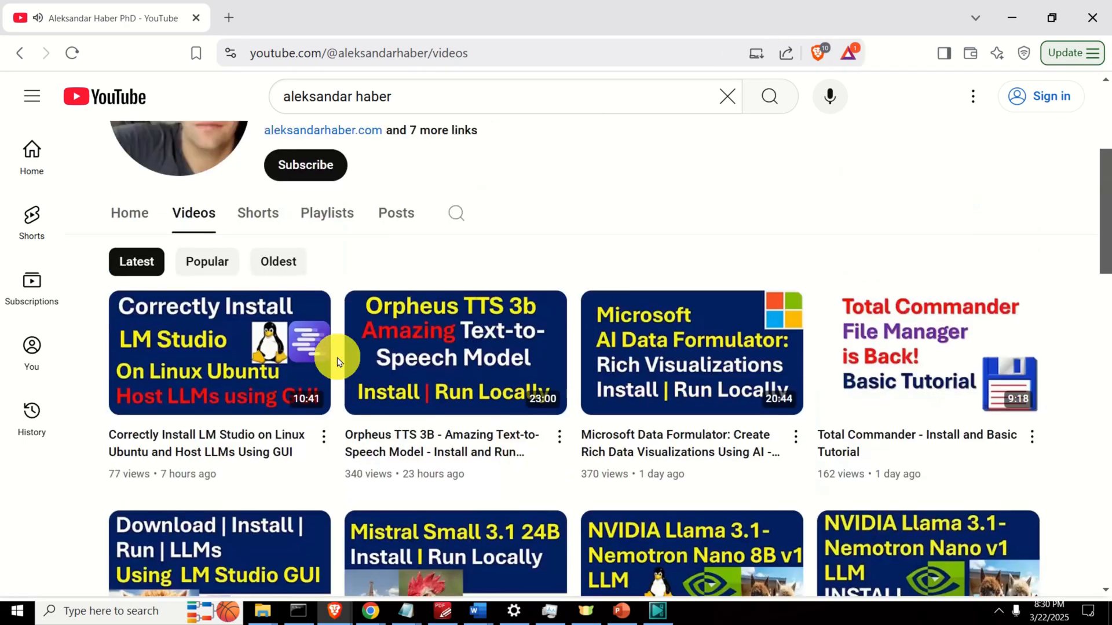
pyautogui.click(206, 262)
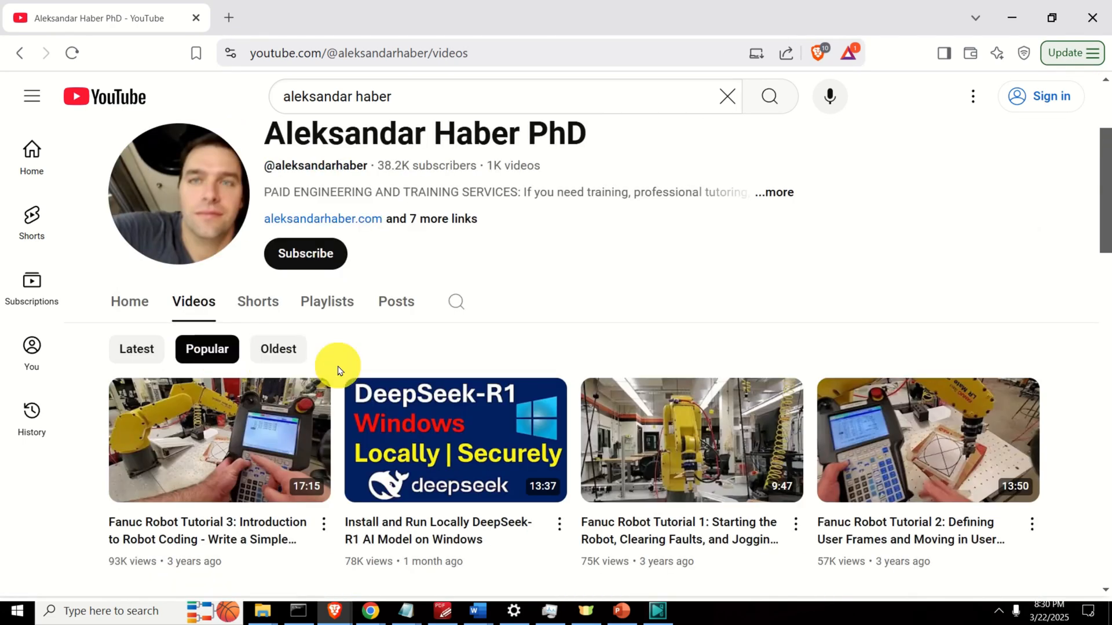
pyautogui.click(136, 348)
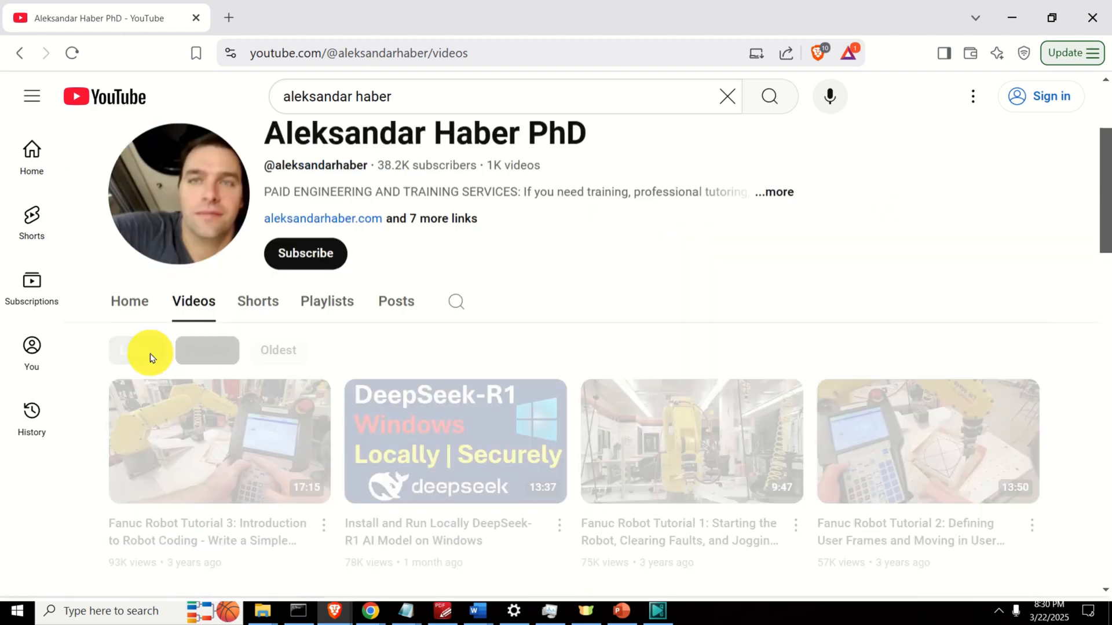
pyautogui.click(136, 350)
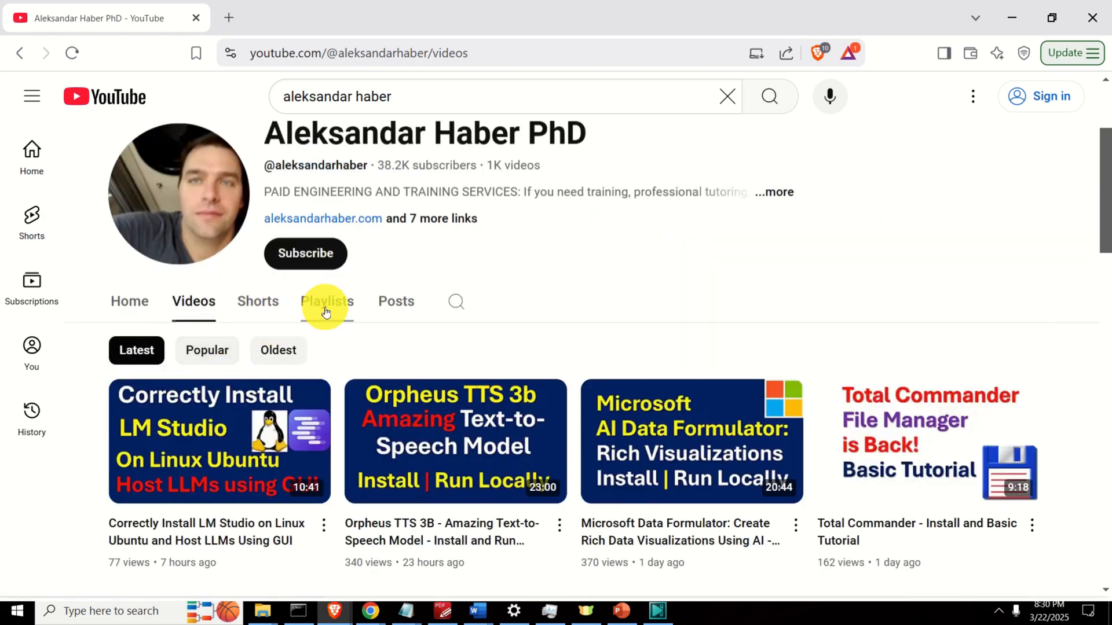
pyautogui.click(326, 300)
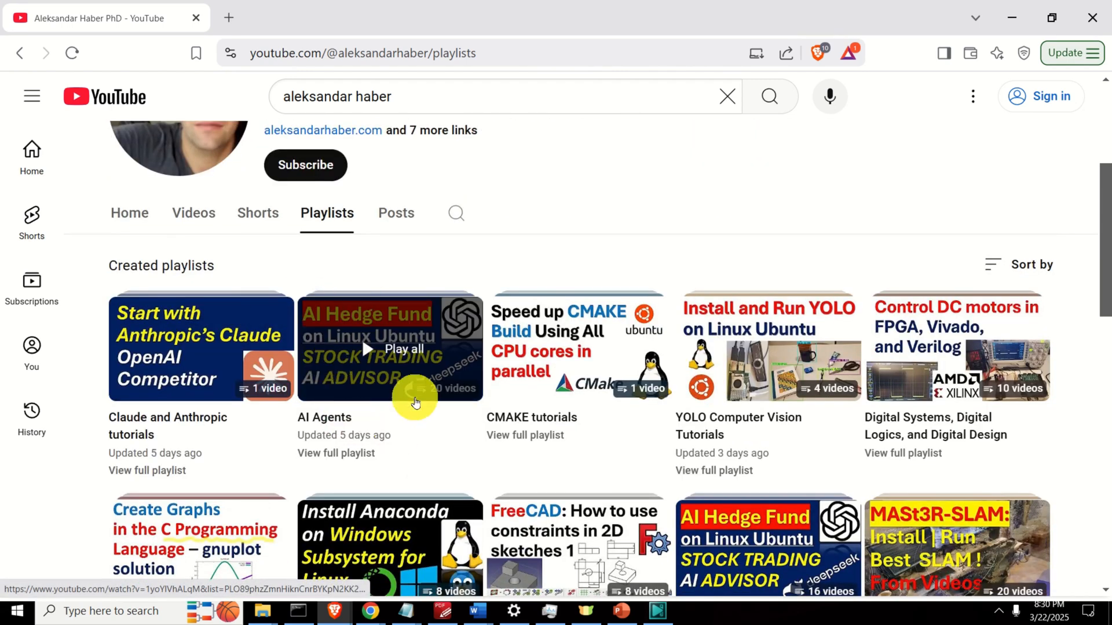
# Scroll through all the channel's playlists down to Control Systems Lectures.
pyautogui.scroll(-3)
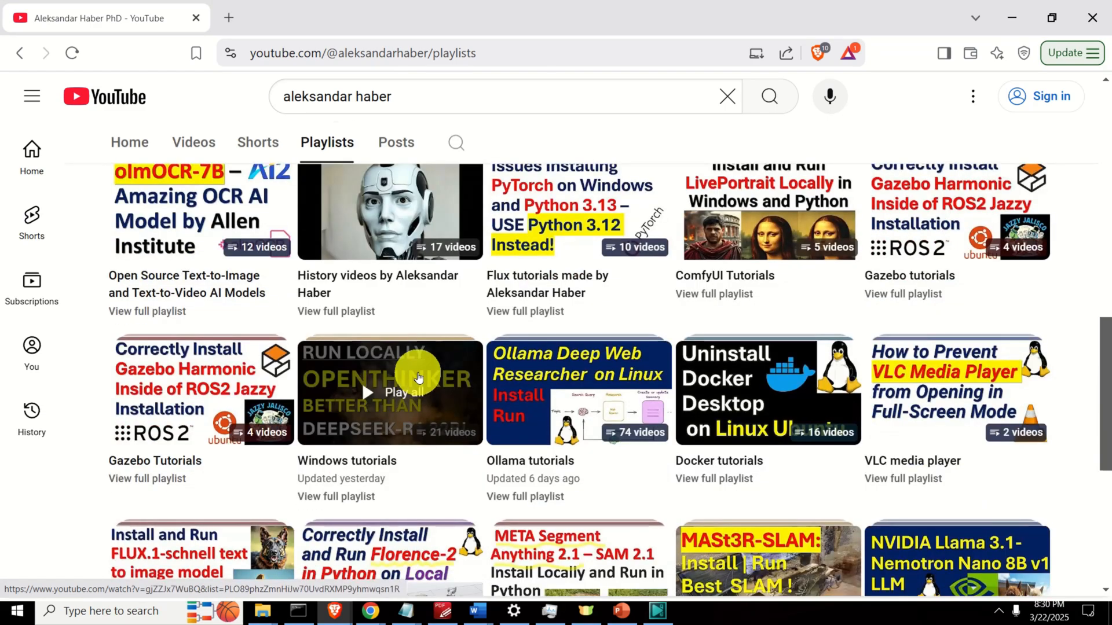
pyautogui.scroll(-3)
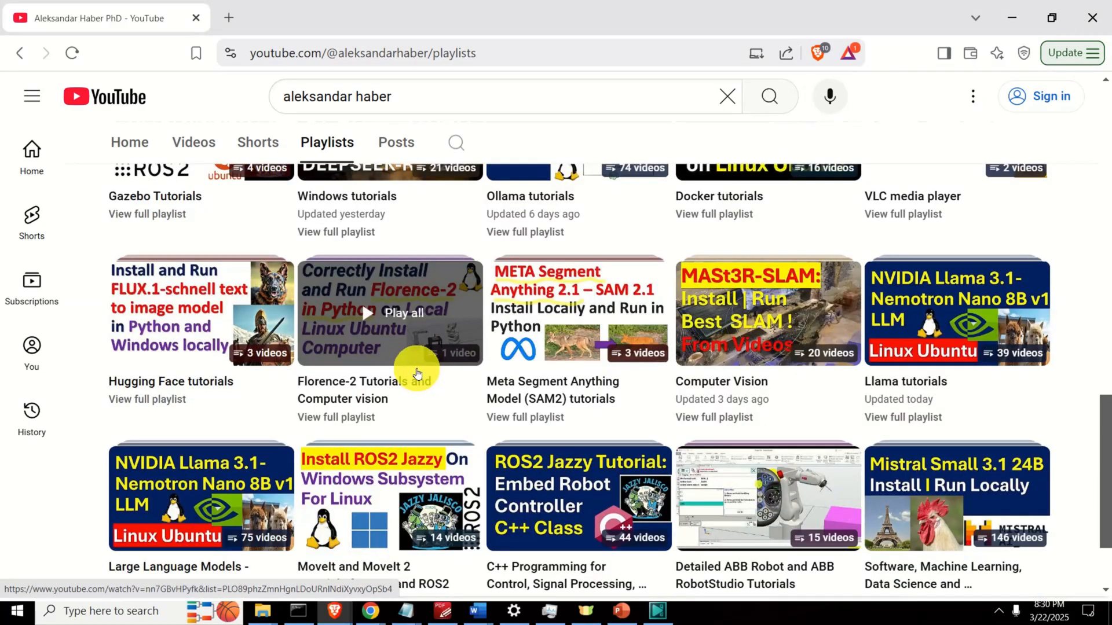
pyautogui.scroll(-3)
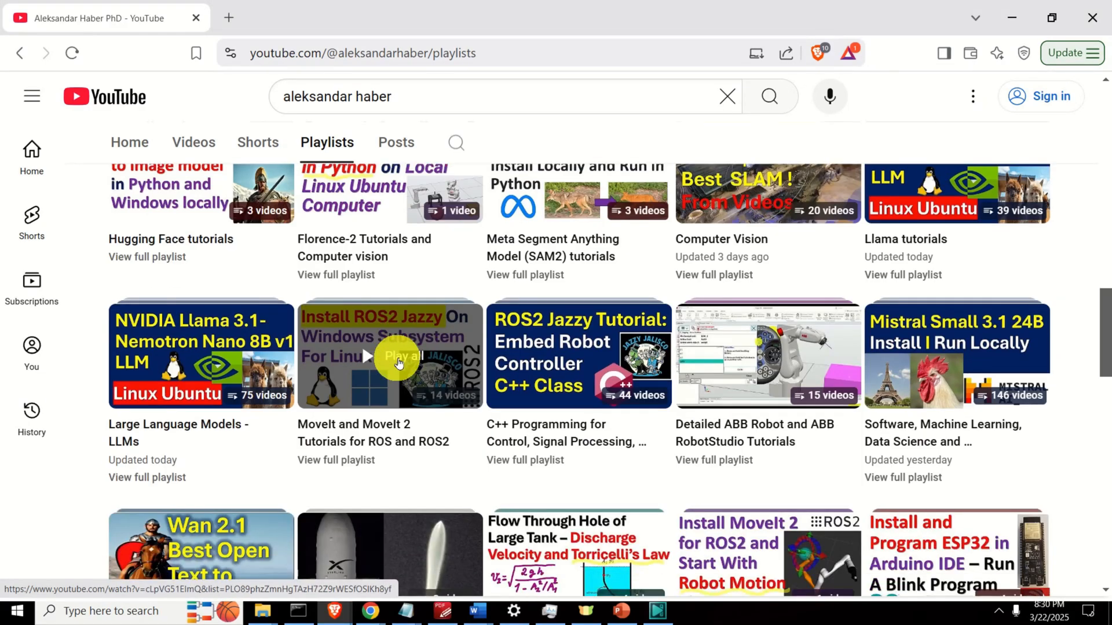
pyautogui.scroll(-3)
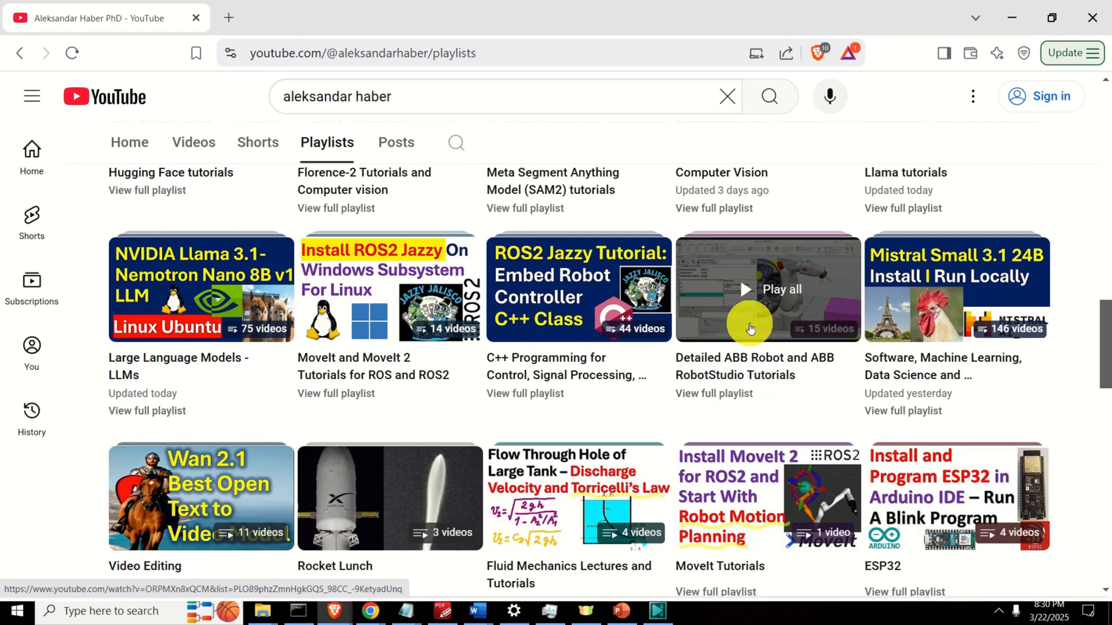
pyautogui.scroll(-3)
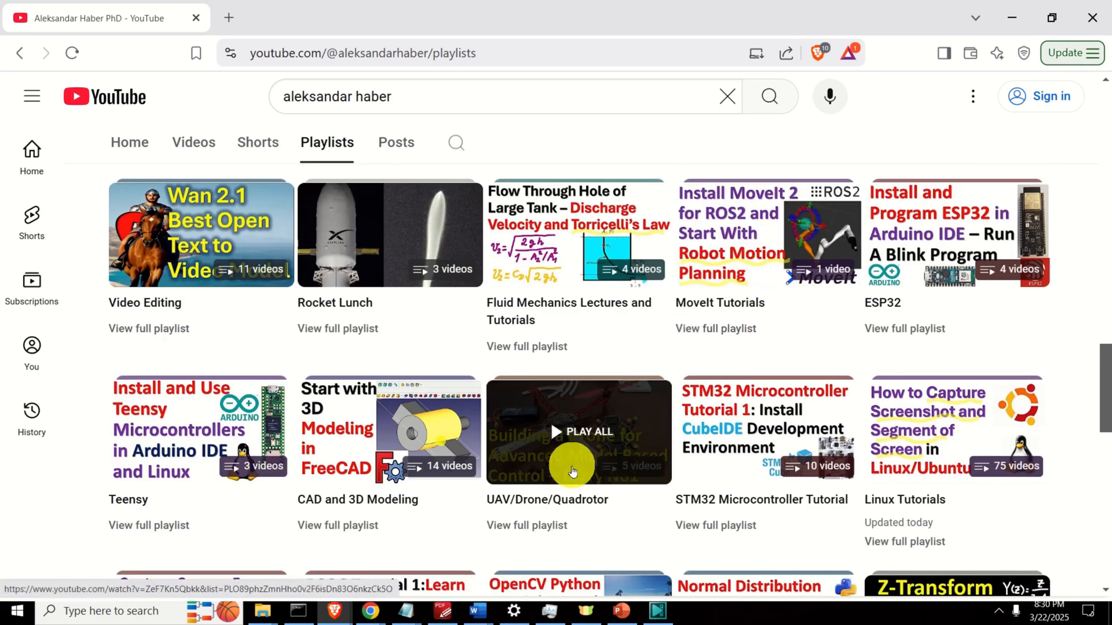
pyautogui.moveTo(628, 456)
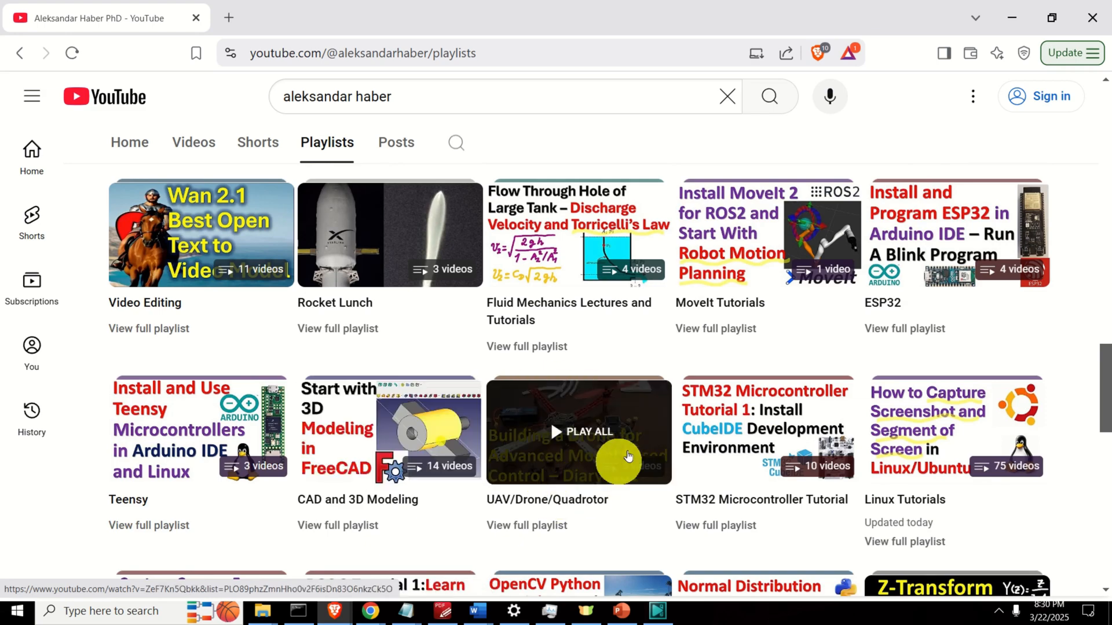
pyautogui.scroll(-3)
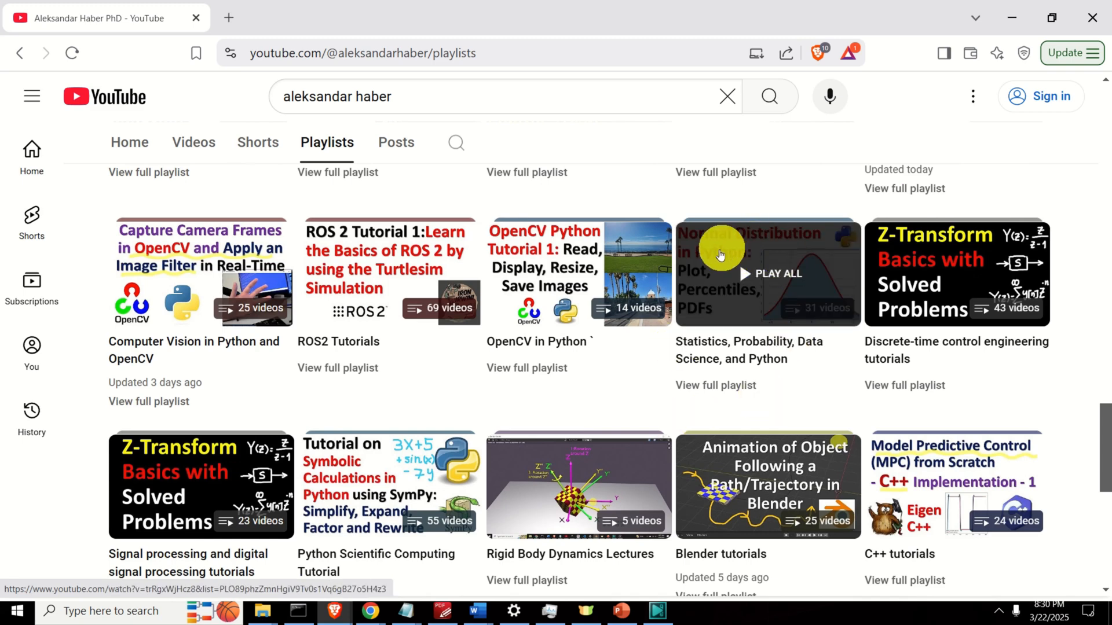
pyautogui.scroll(-3)
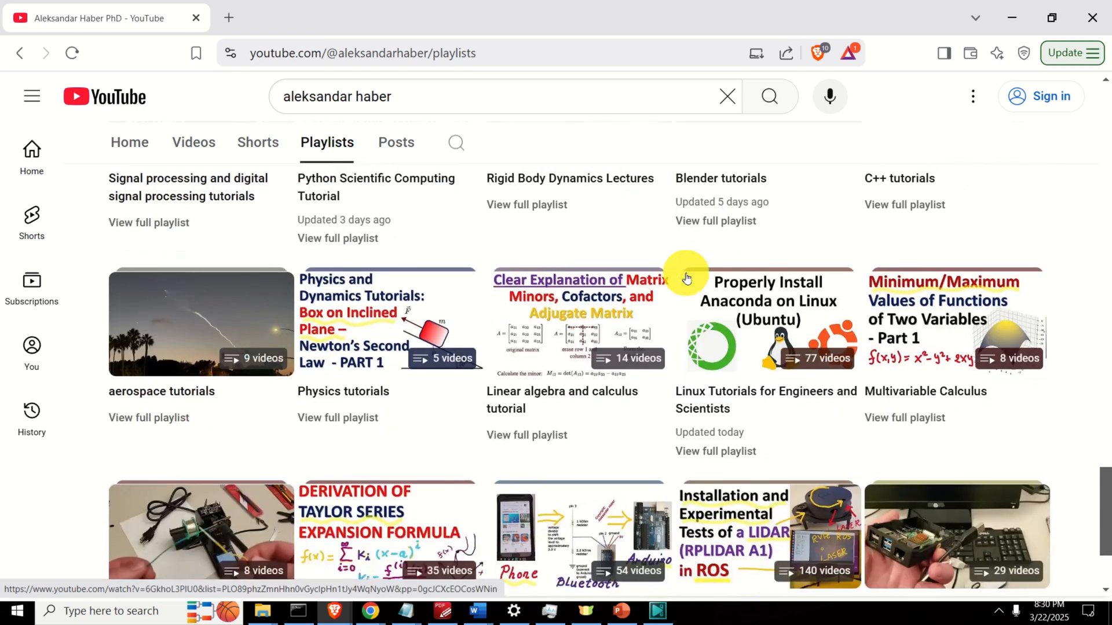
pyautogui.scroll(-3)
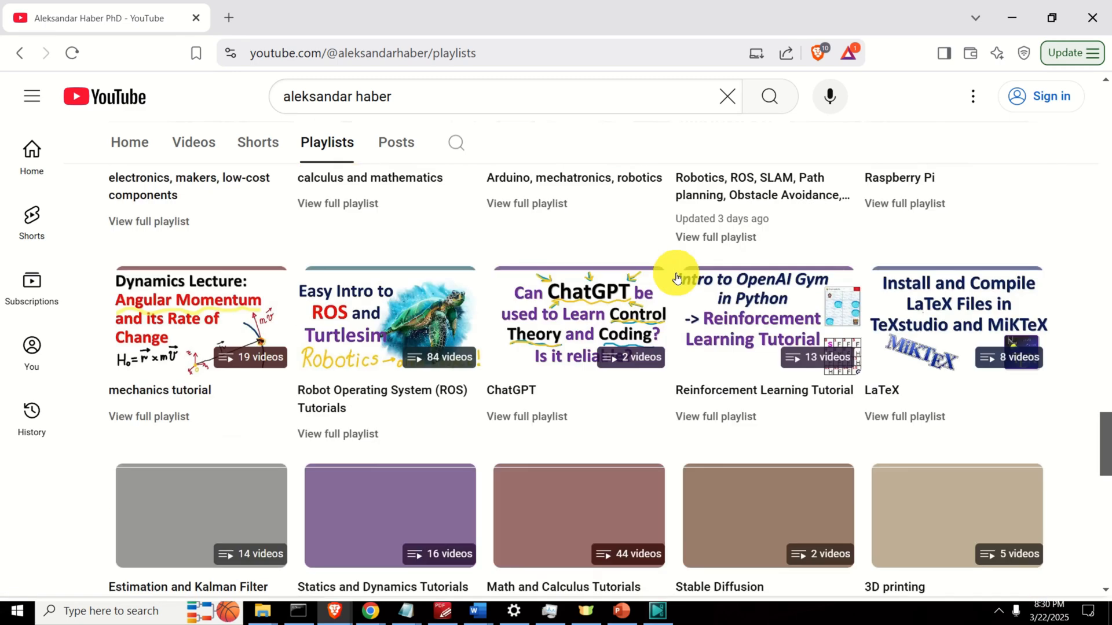
pyautogui.scroll(-3)
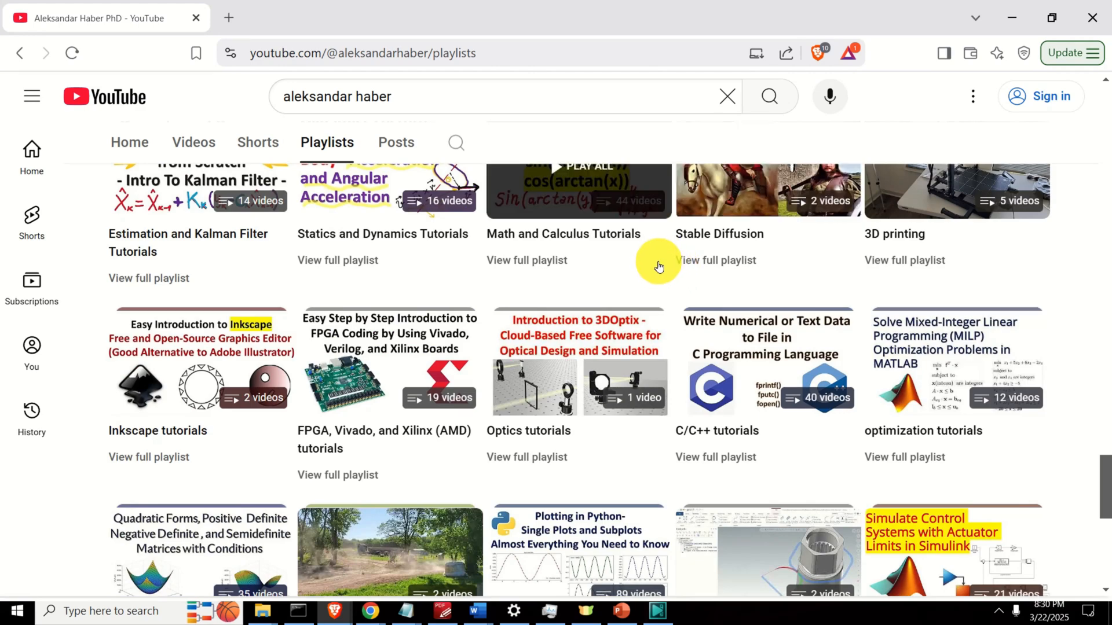
pyautogui.scroll(-3)
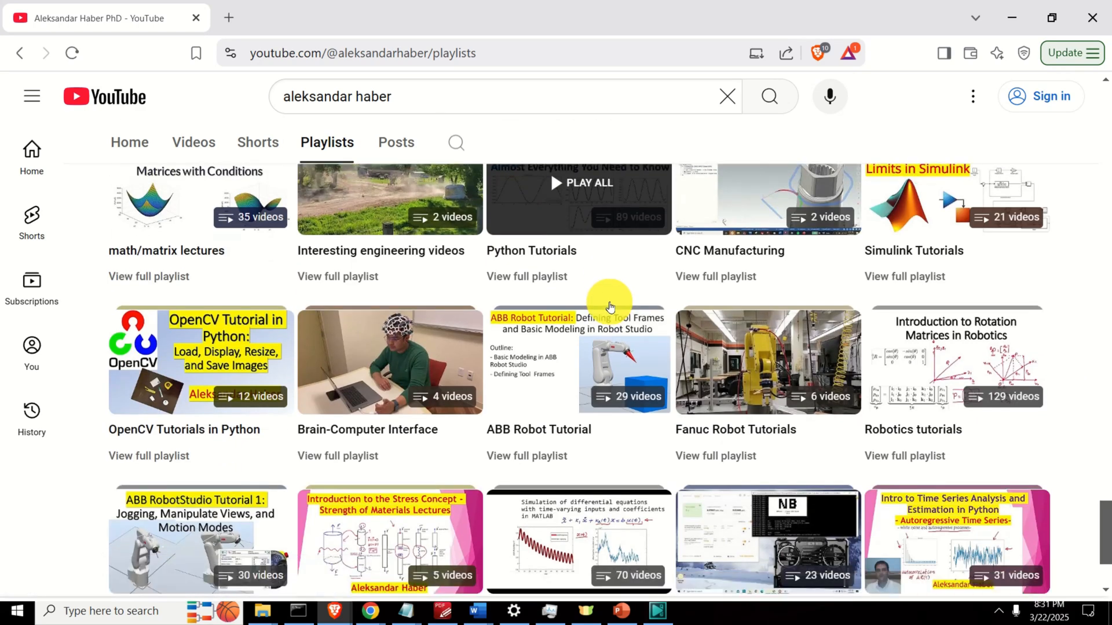
pyautogui.scroll(-3)
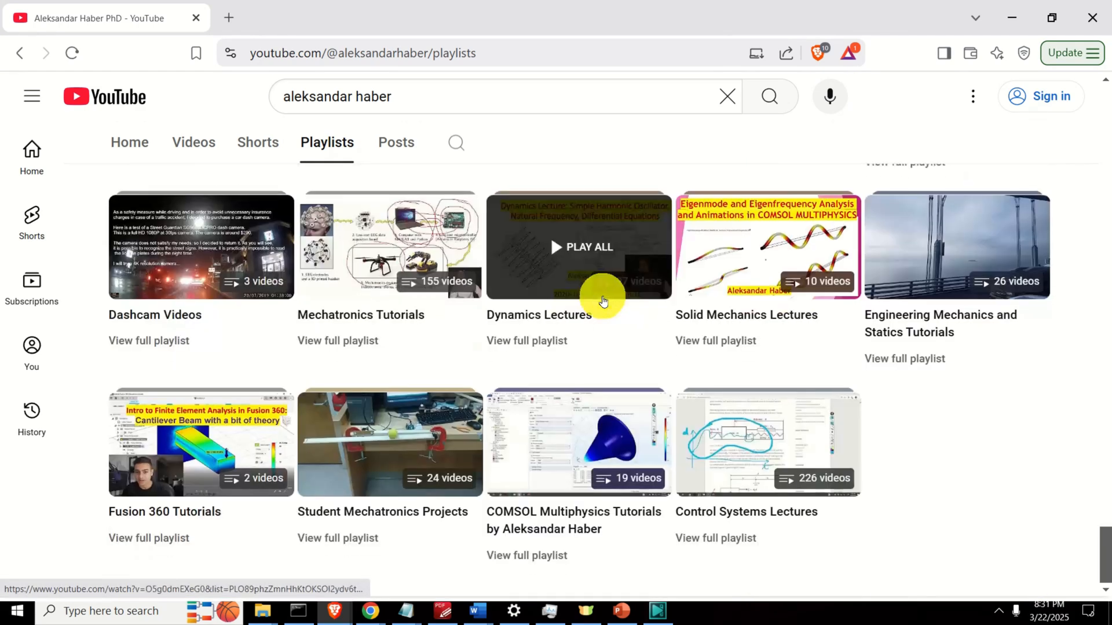